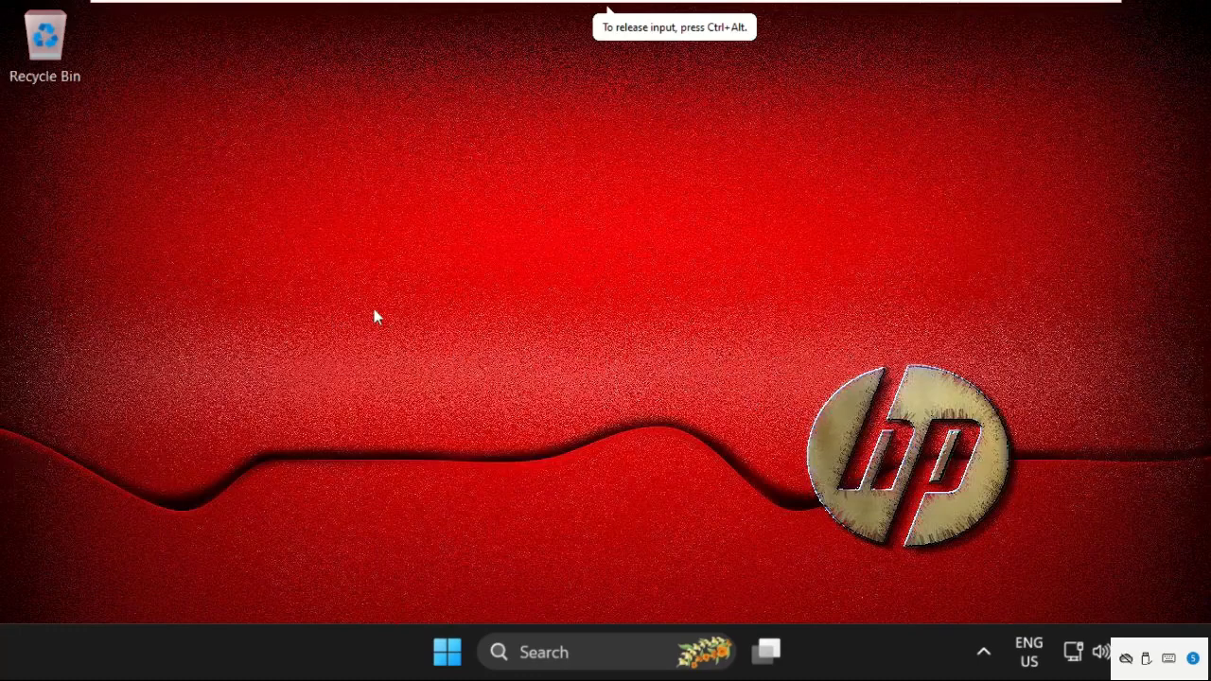
mouse_move(564, 343)
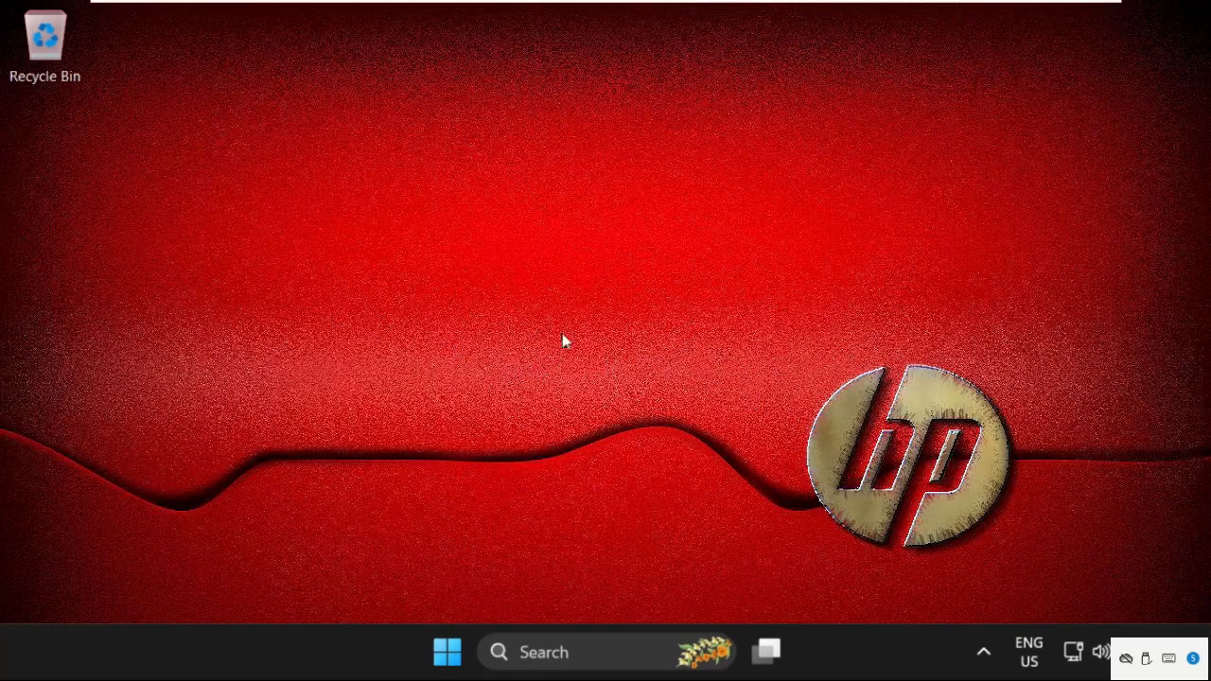
mouse_move(552, 312)
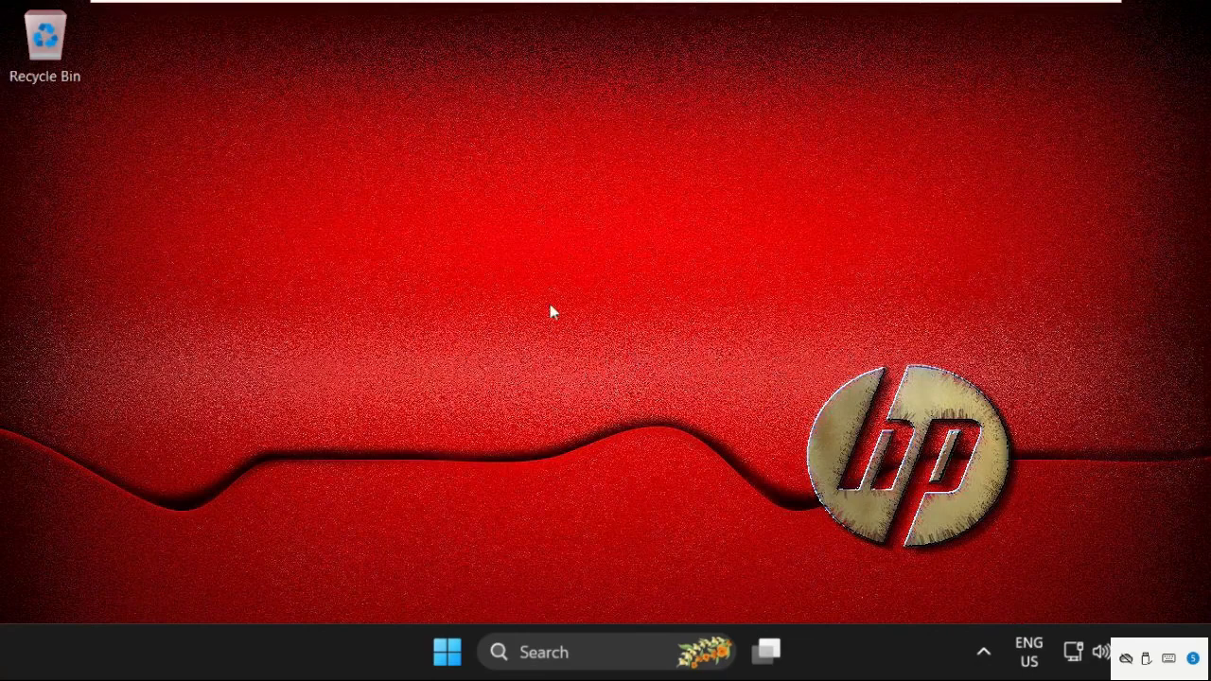
Step: Launch the Run box from the Start button's quick links menu
right_click(447, 651)
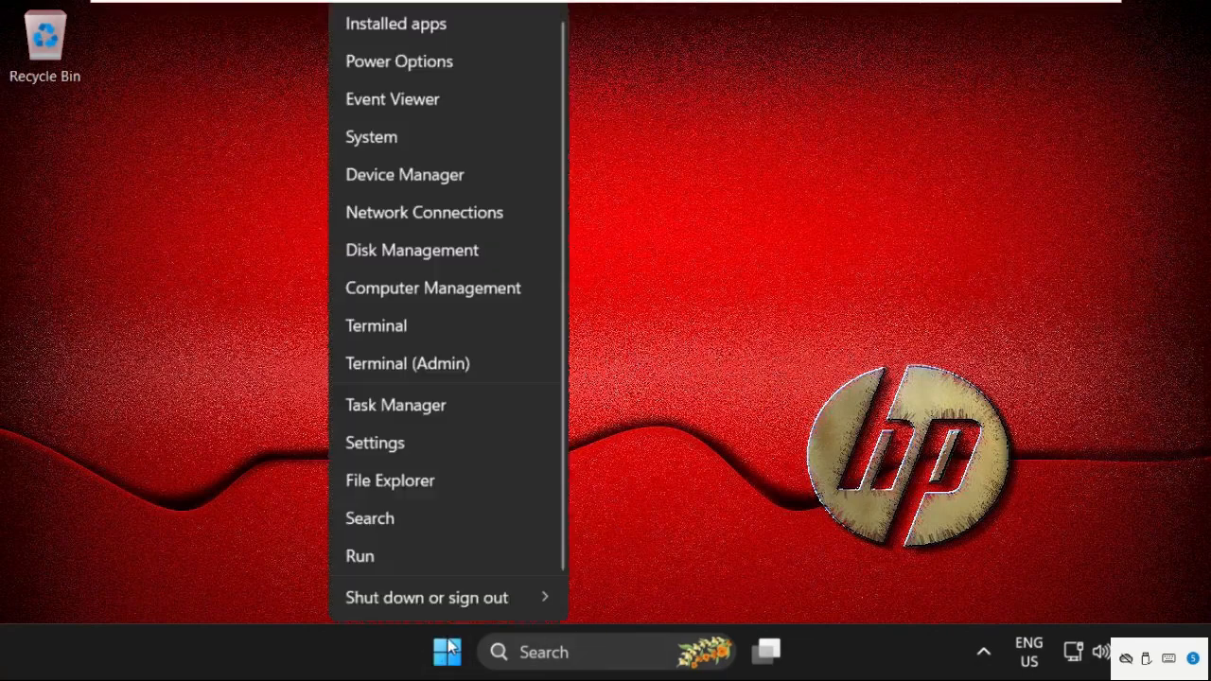
click(359, 557)
text(regedit)
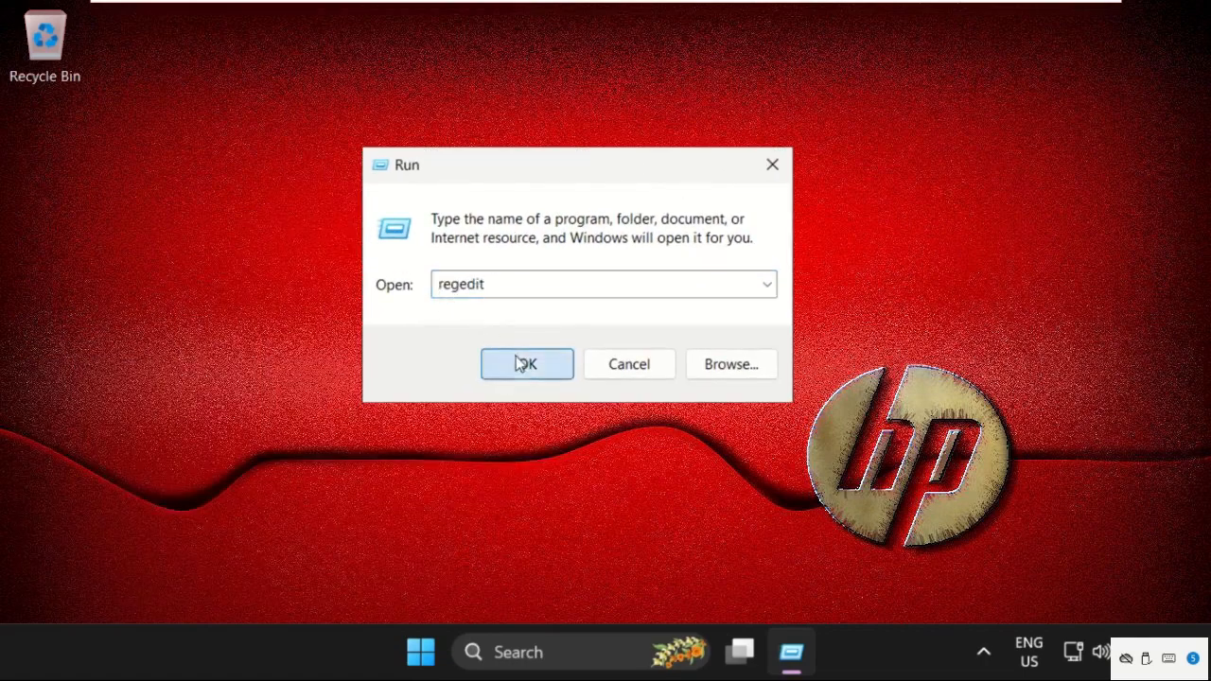
Step: Start regedit, collapse HKEY_LOCAL_MACHINE and expand HKEY_CURRENT_USER toward System\GameConfigStore
click(526, 363)
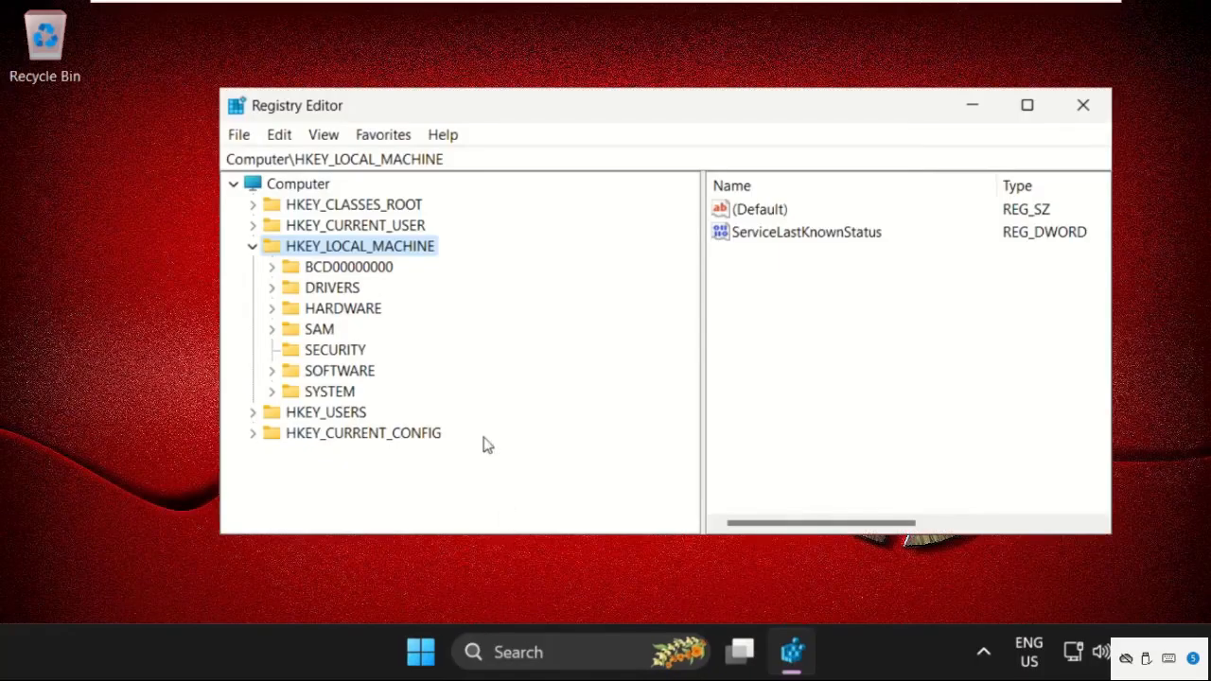
click(253, 246)
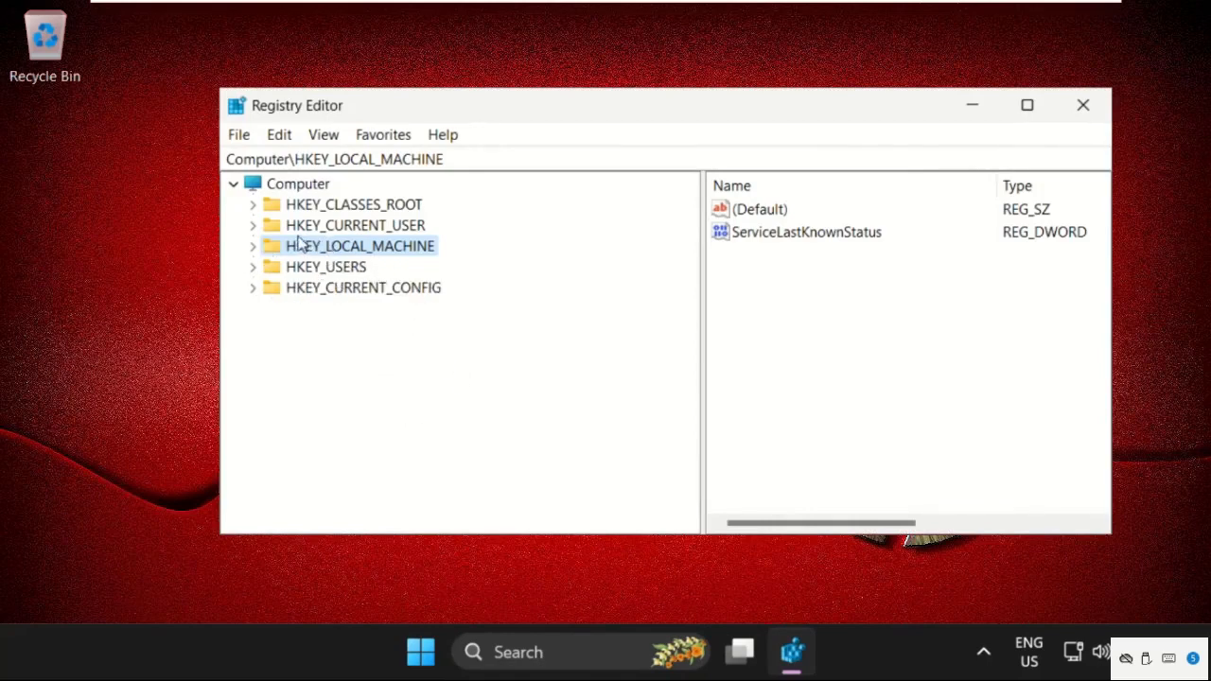
click(254, 225)
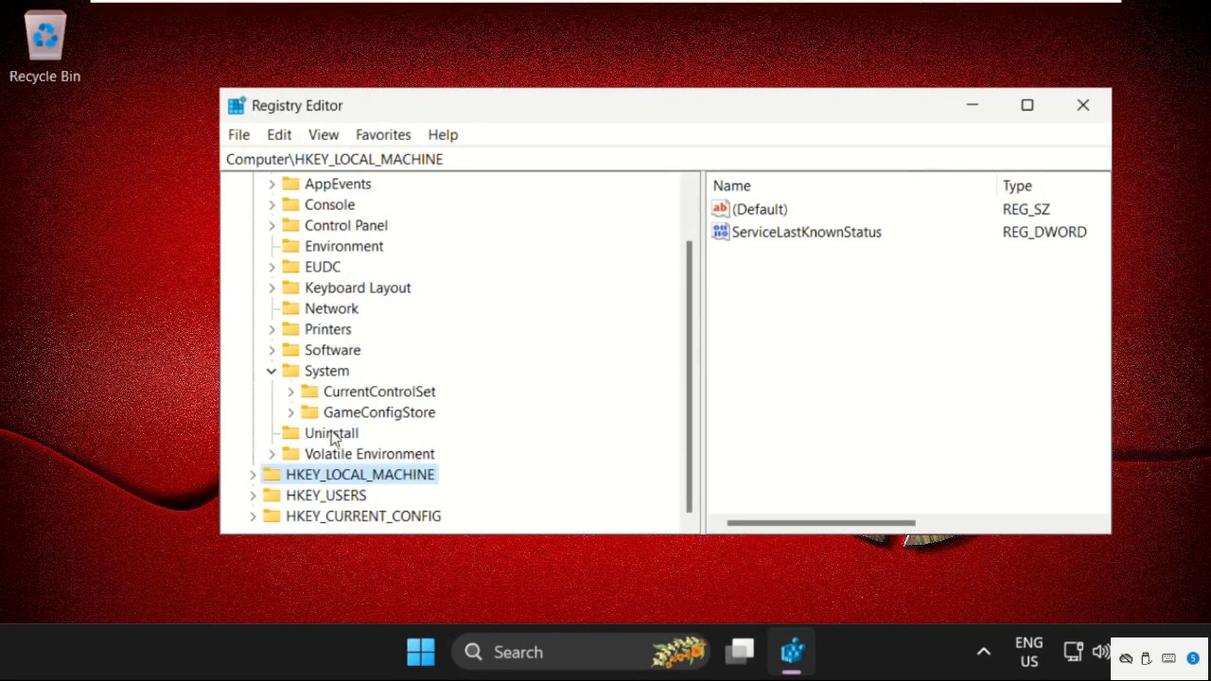
mouse_move(337, 420)
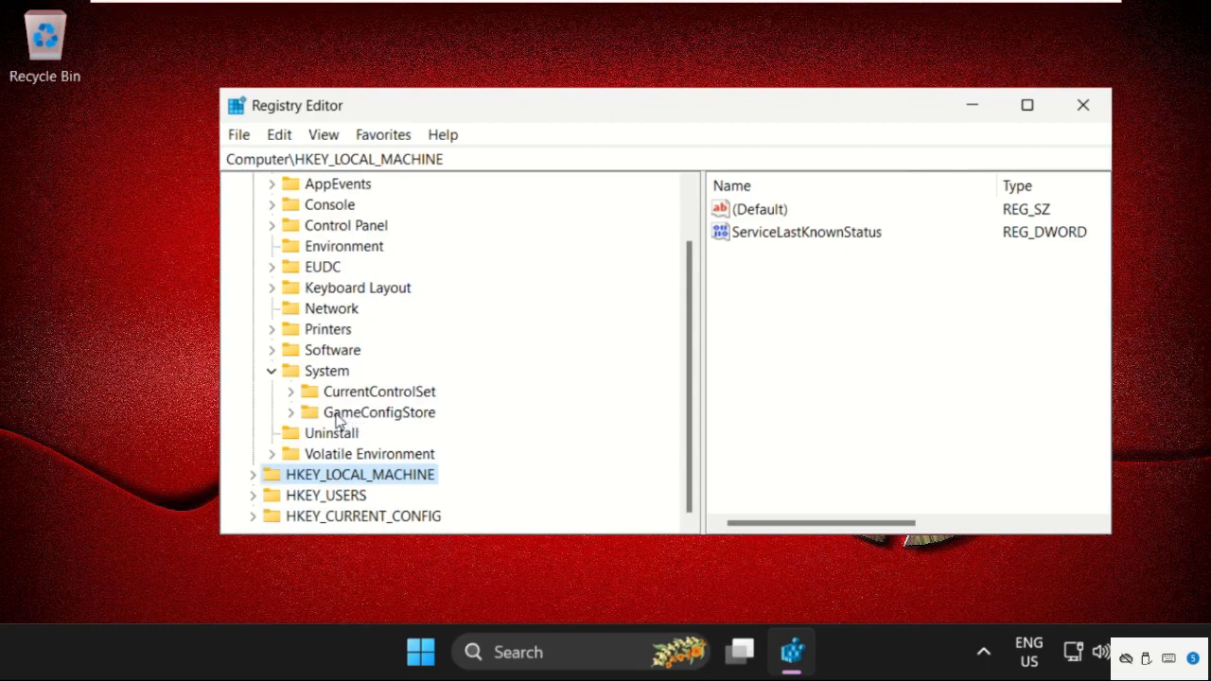
mouse_move(331, 420)
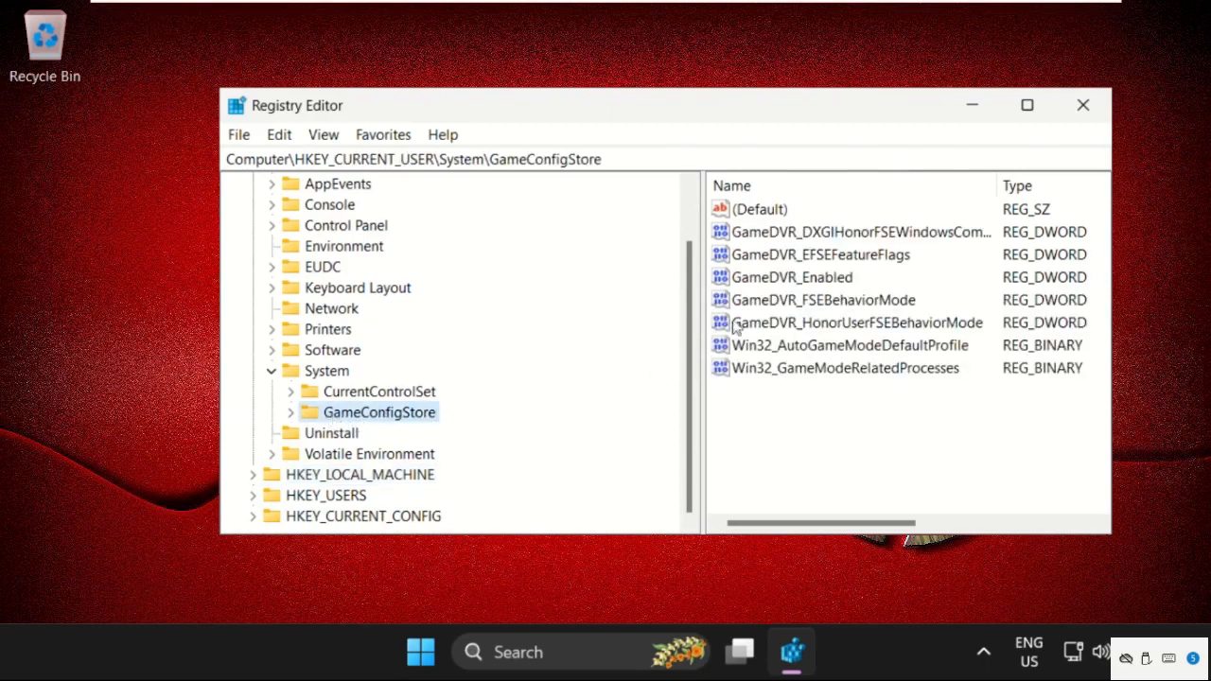
Step: Modify GameDVR_Enabled and enter 0 as its value data
click(791, 276)
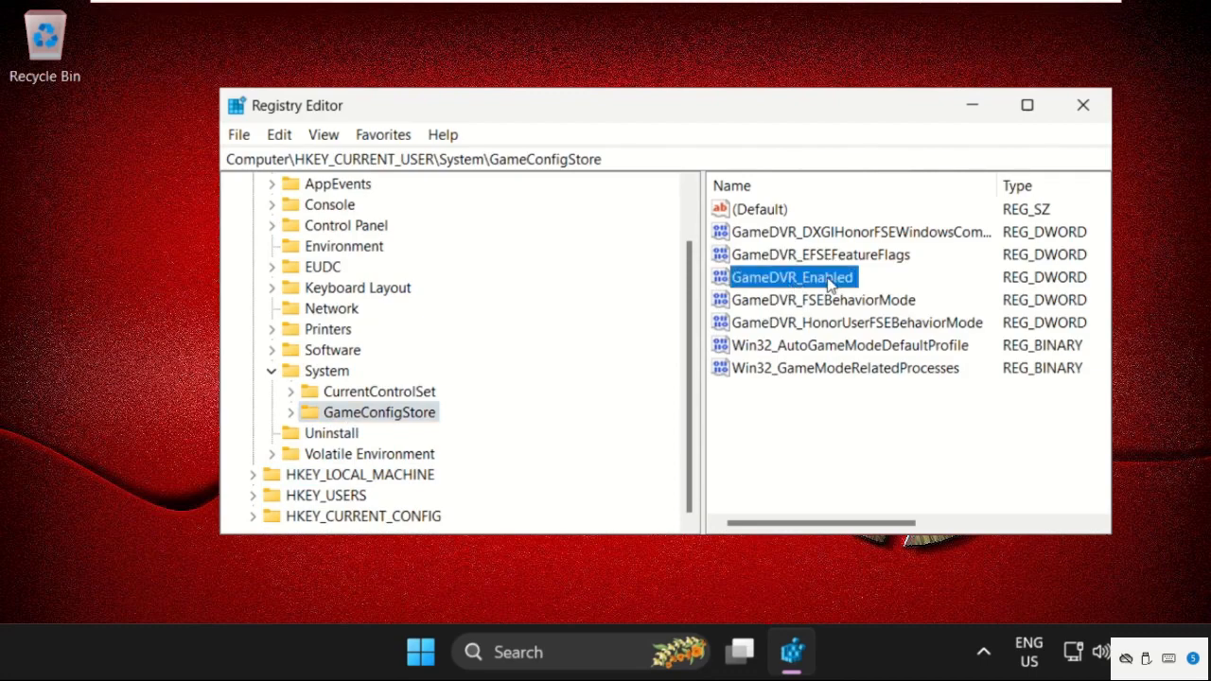
right_click(793, 276)
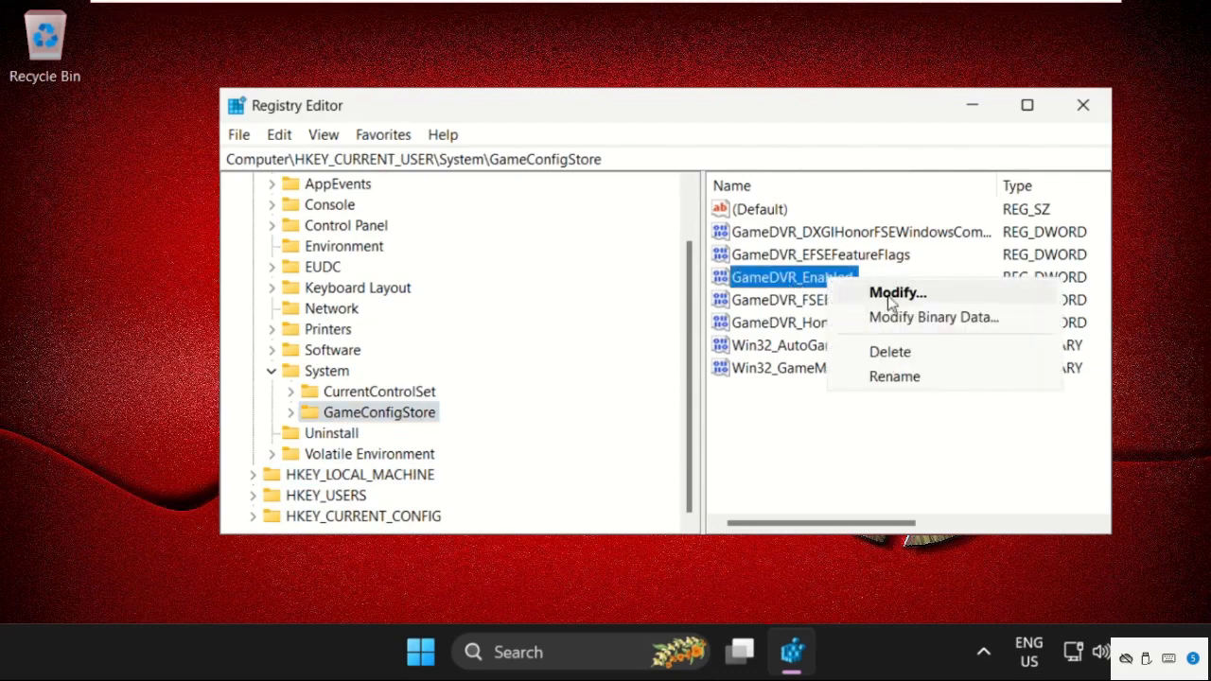
click(897, 291)
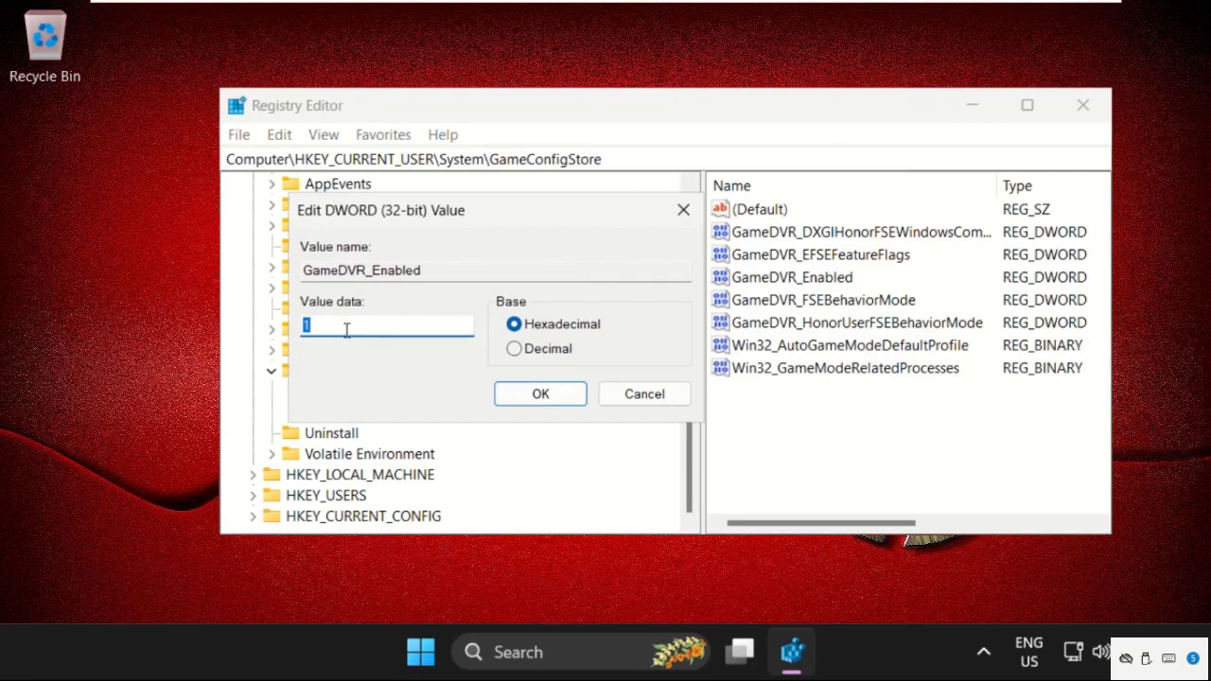
text(0)
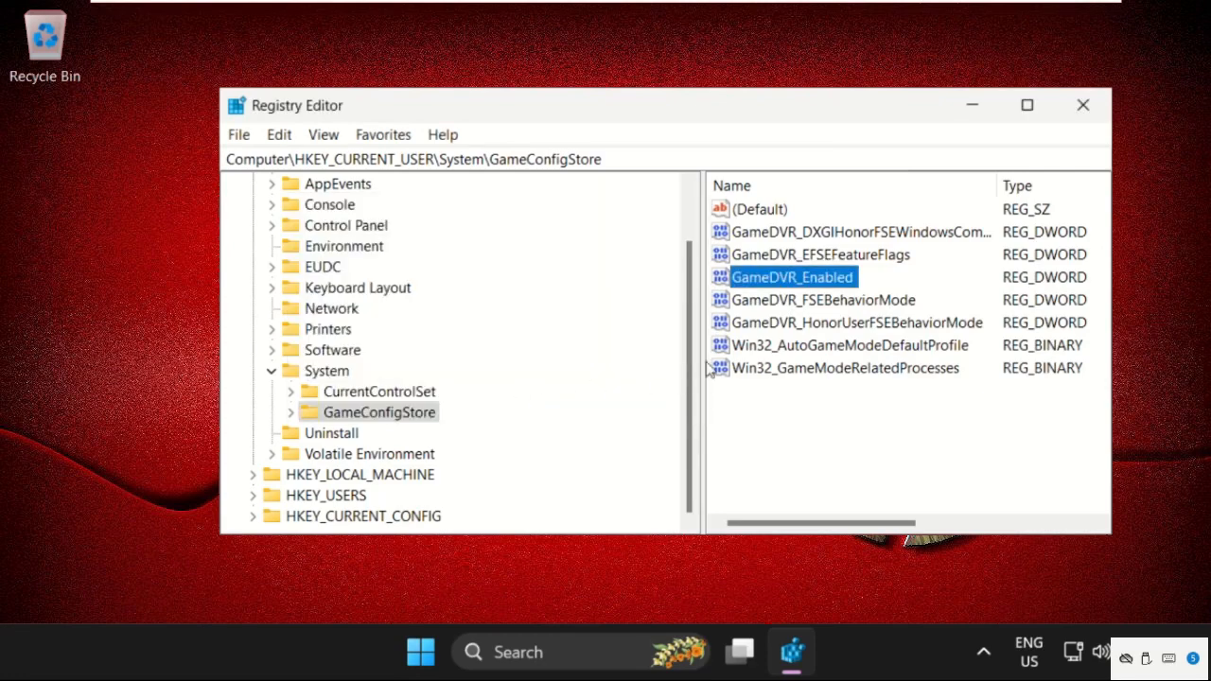
Step: Give GameDVR_FSEBehaviorMode the value data 2 and confirm it
click(821, 299)
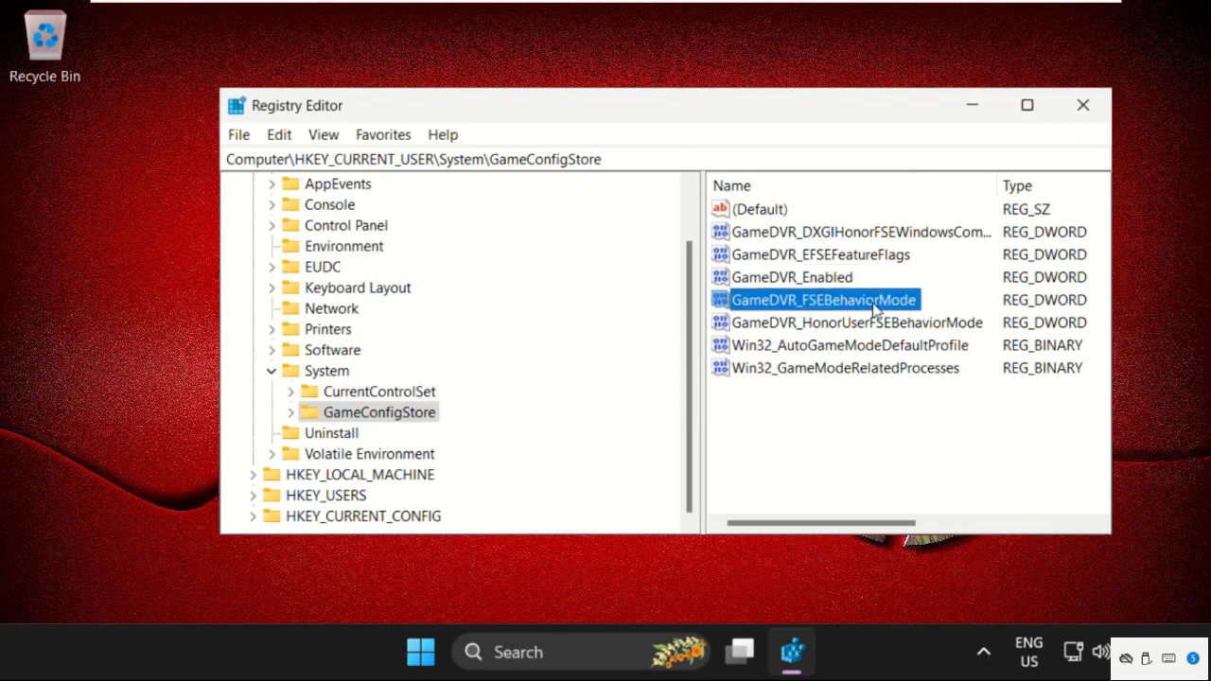
double_click(821, 299)
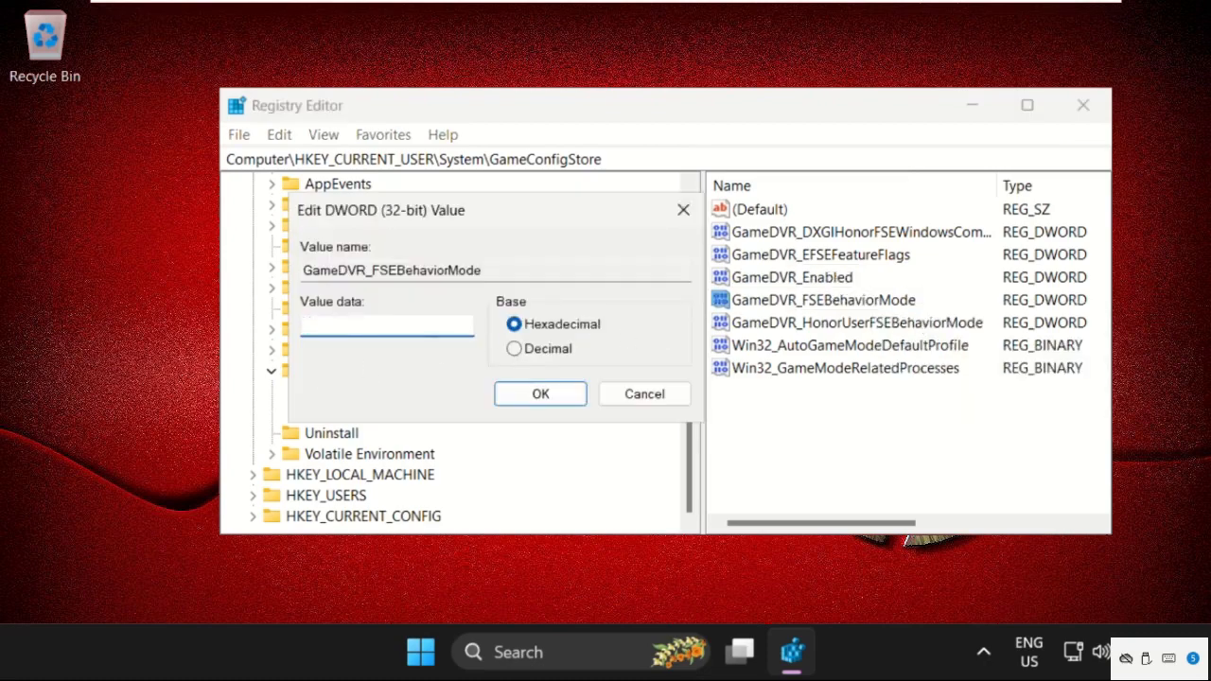
text(2)
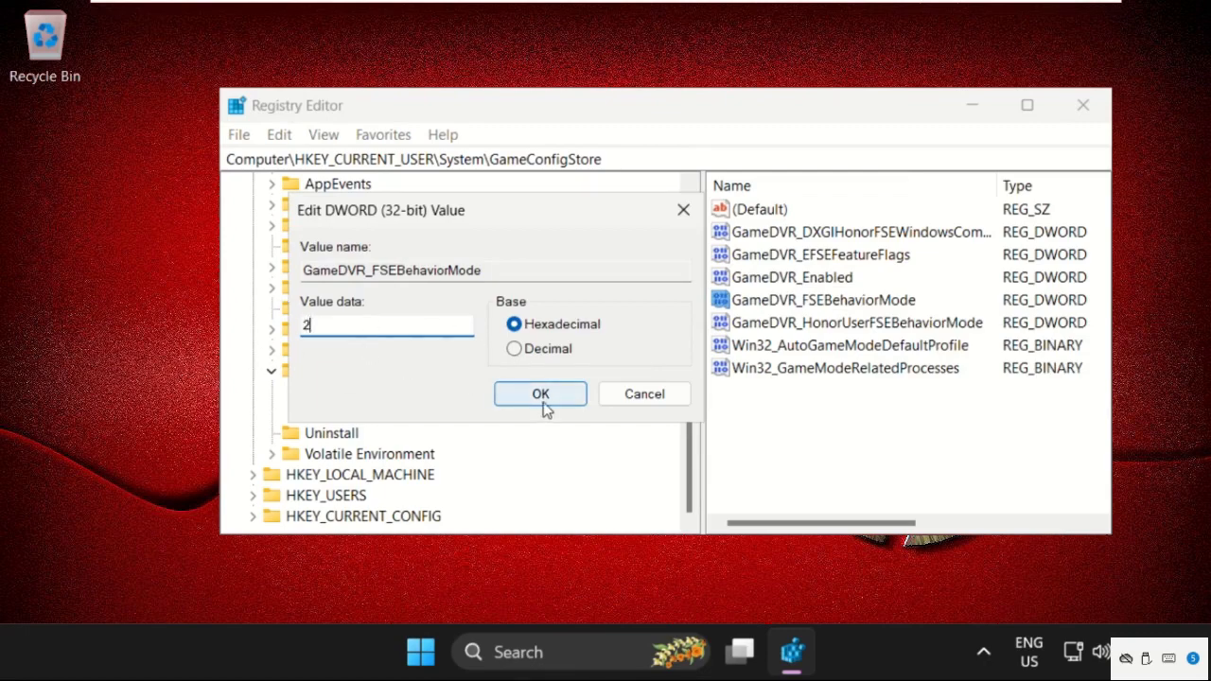
click(539, 394)
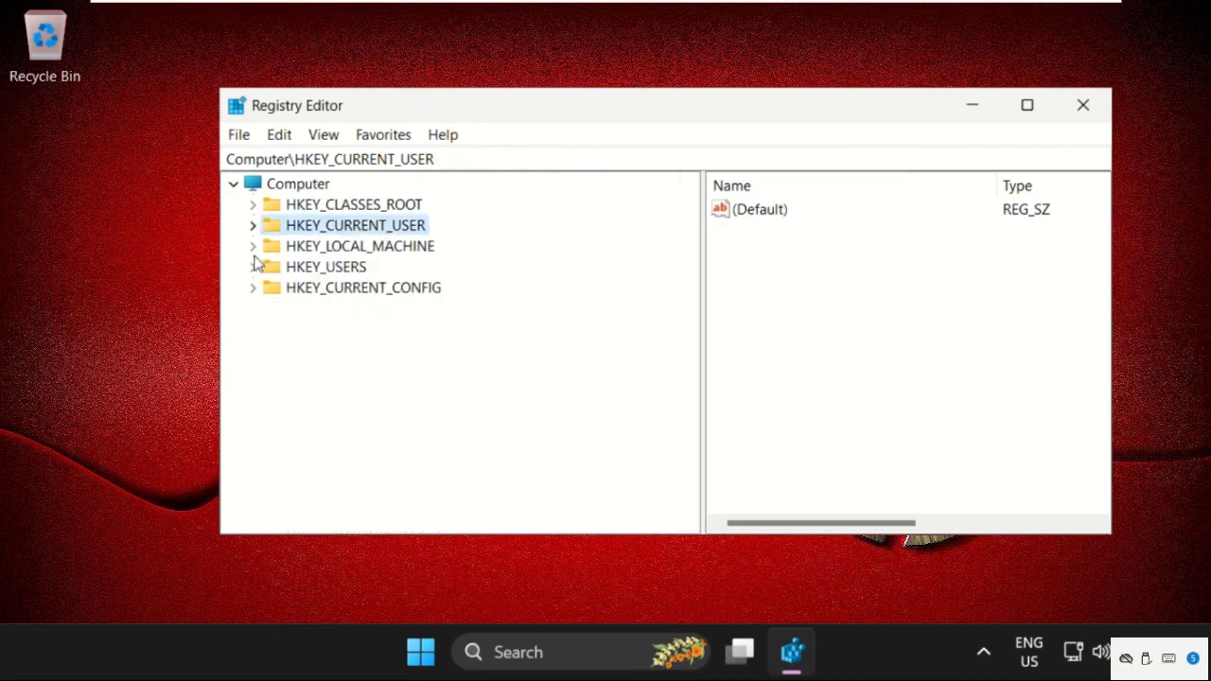
mouse_move(305, 282)
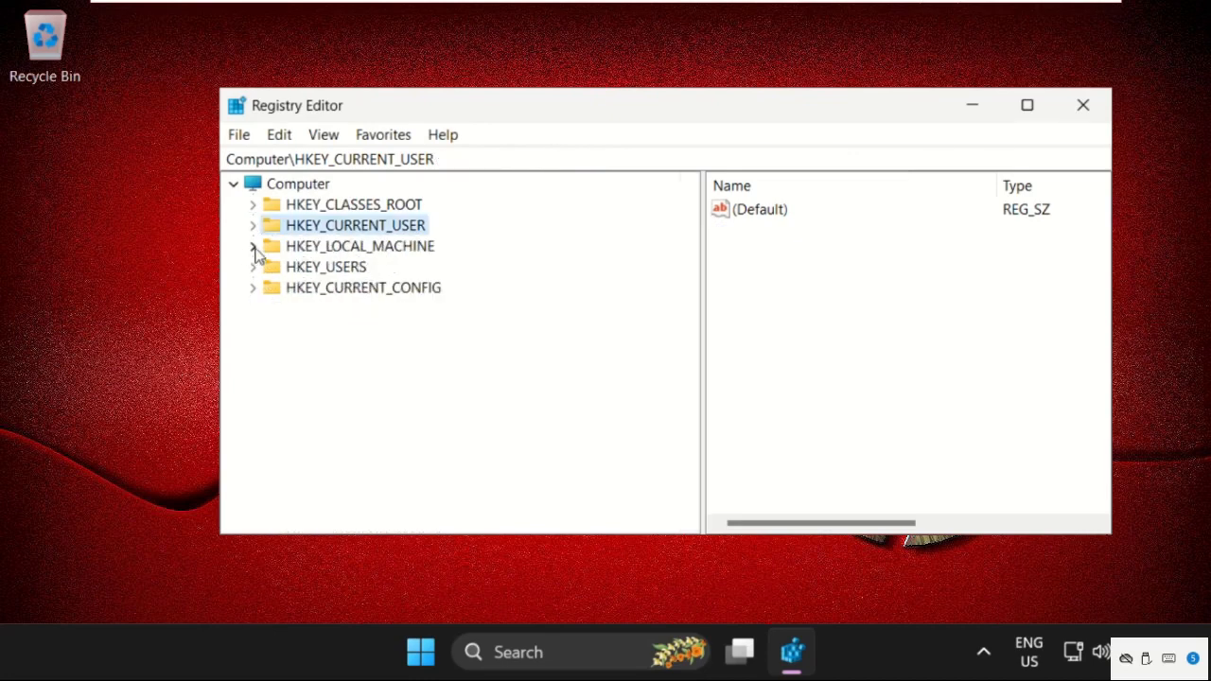
Step: Expand HKEY_LOCAL_MACHINE\SOFTWARE\Microsoft down to the PolicyManager key
click(254, 246)
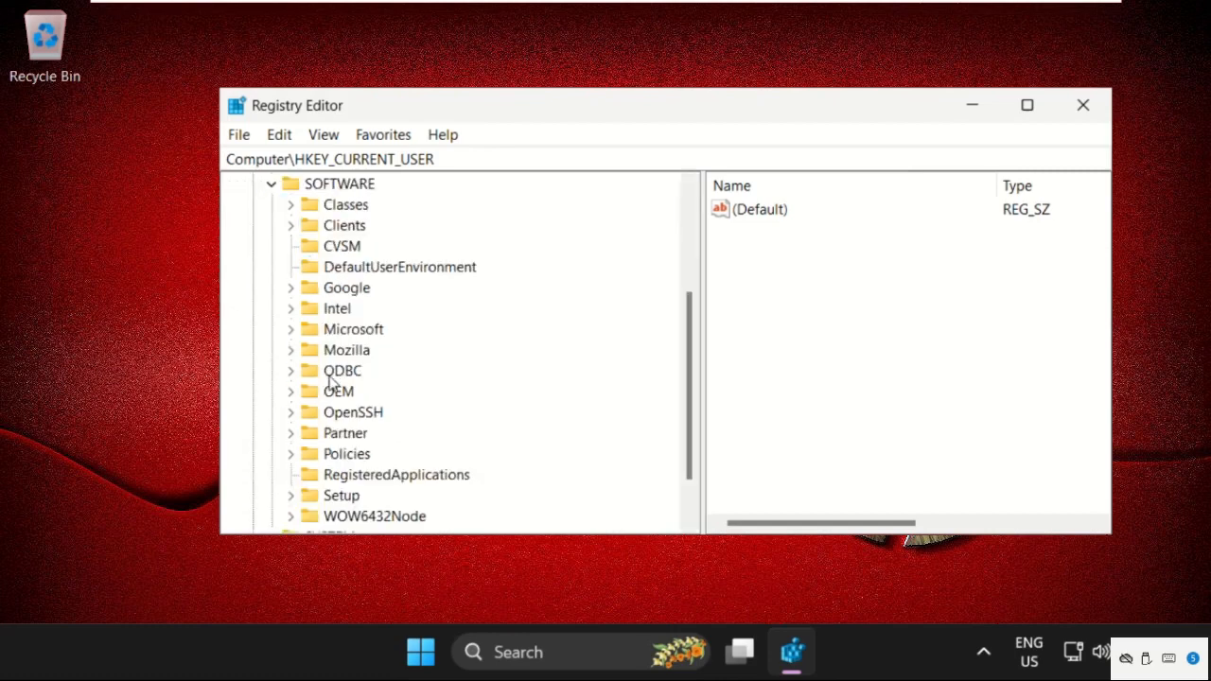
mouse_move(292, 331)
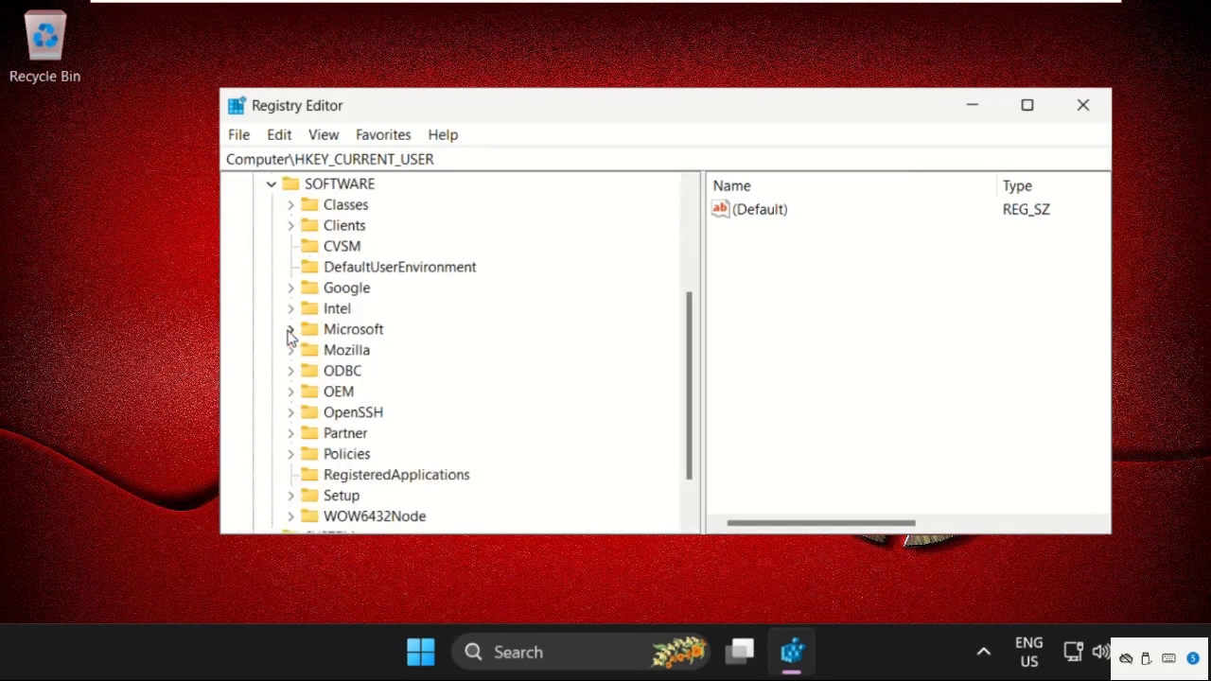
click(291, 329)
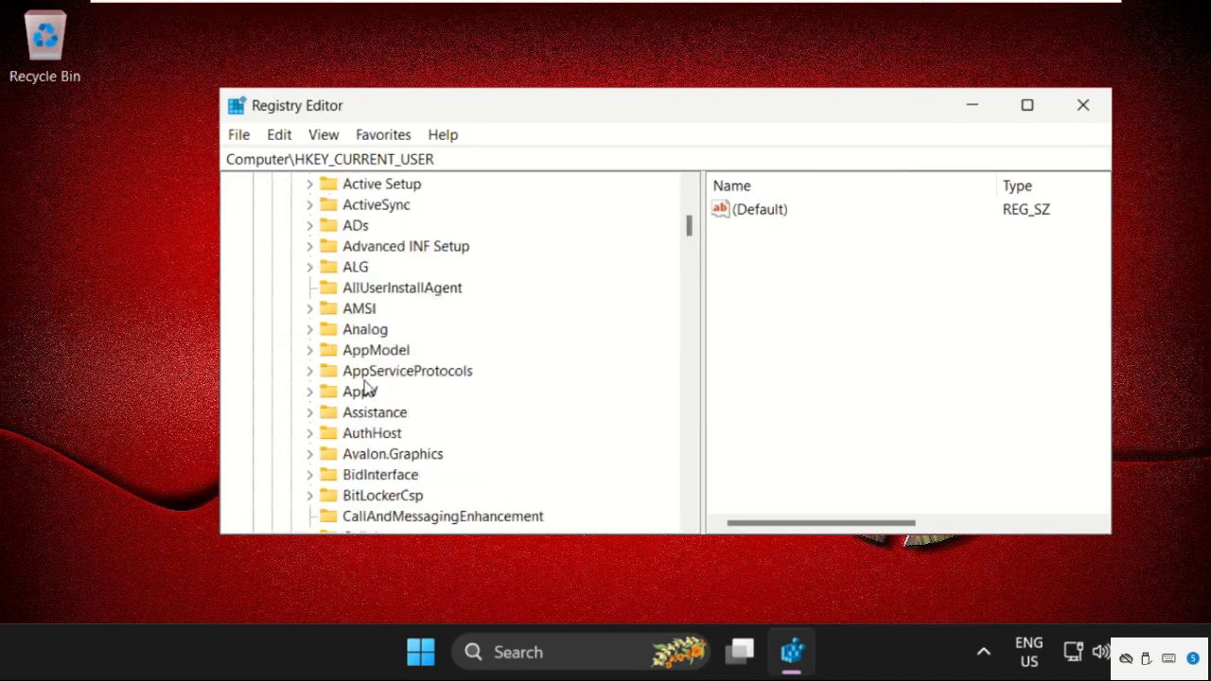
scroll(down, 3)
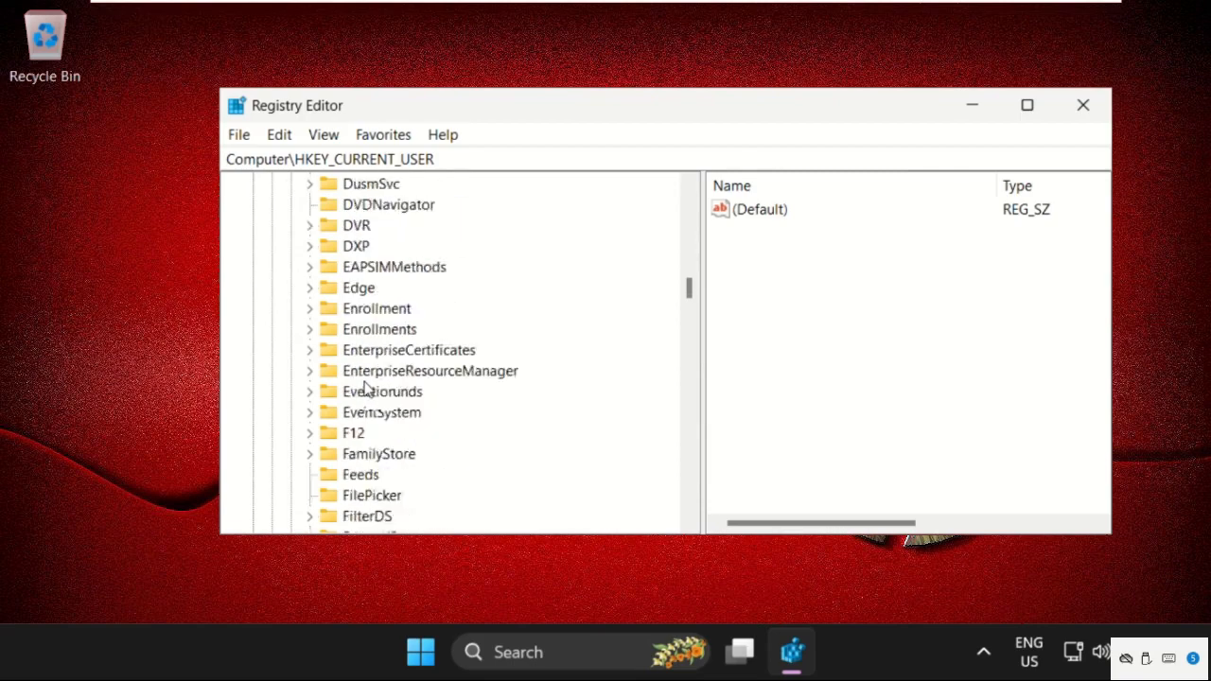
scroll(down, 3)
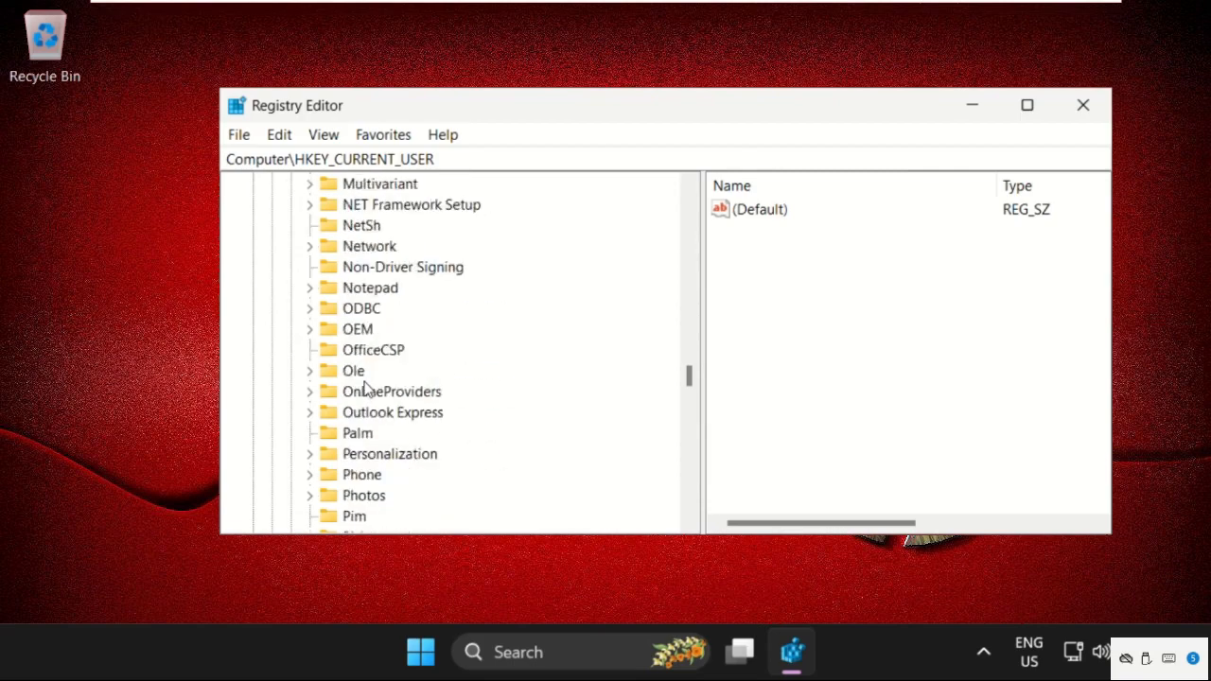
scroll(down, 3)
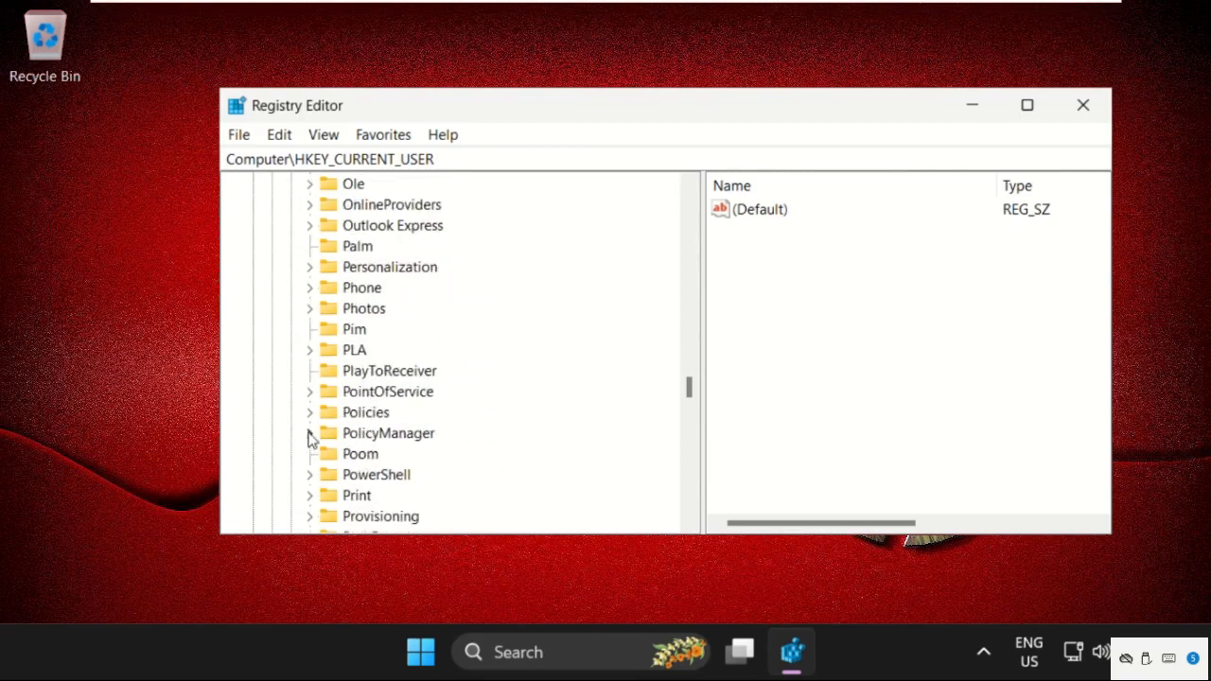
click(310, 431)
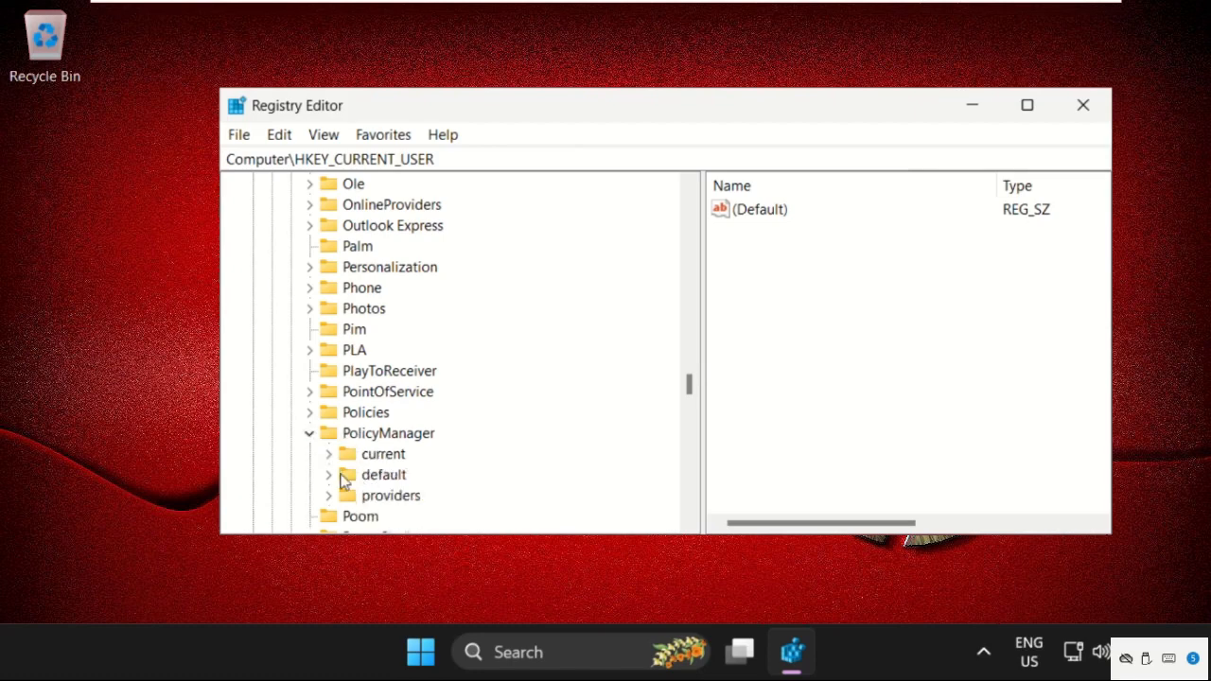
Step: Under PolicyManager\default\ApplicationManagement, select the AllowGameDVR key to list its entries
click(329, 475)
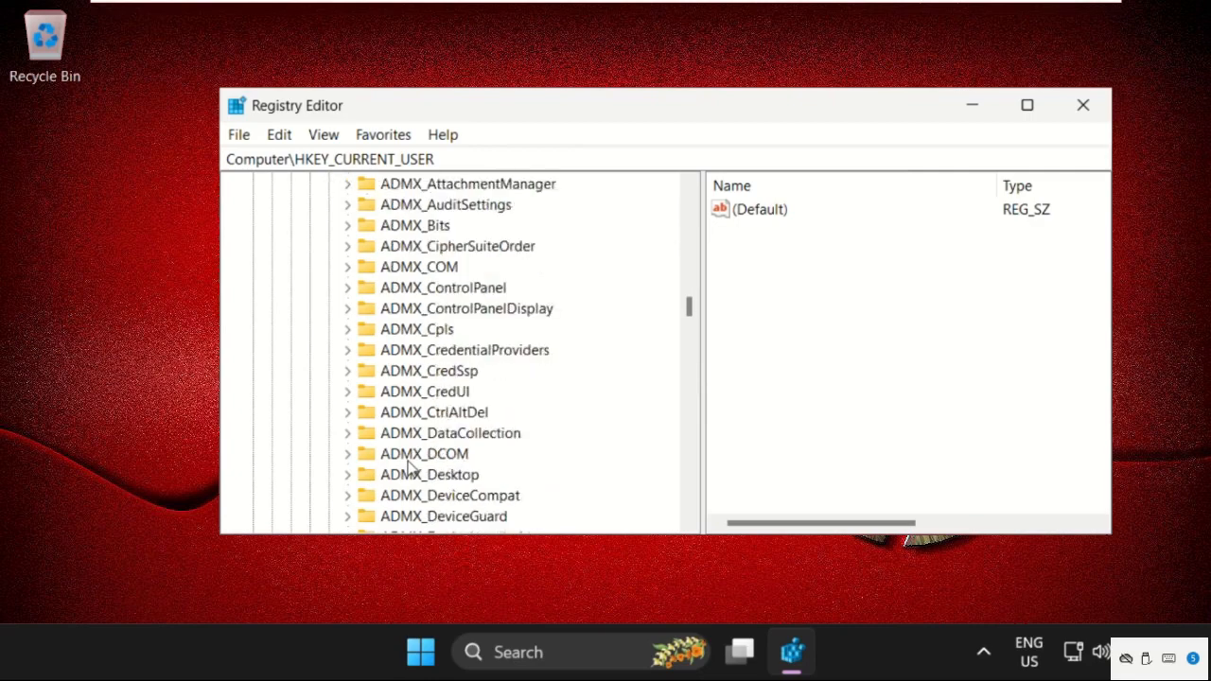
scroll(down, 3)
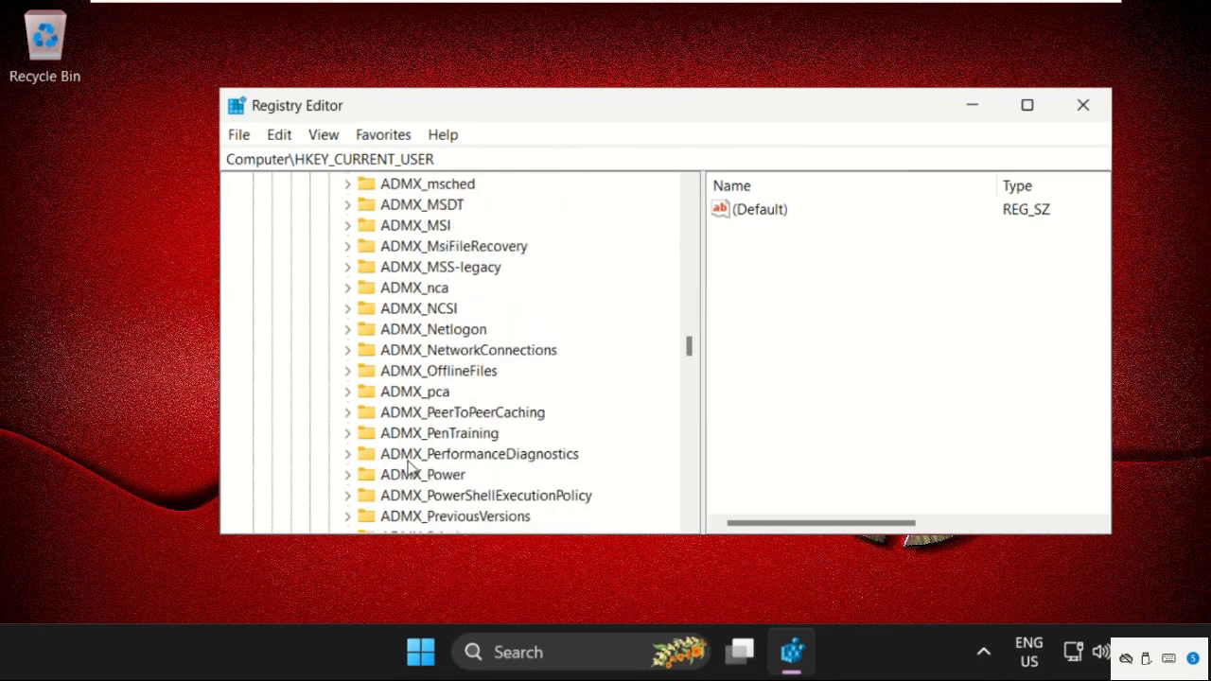
scroll(down, 3)
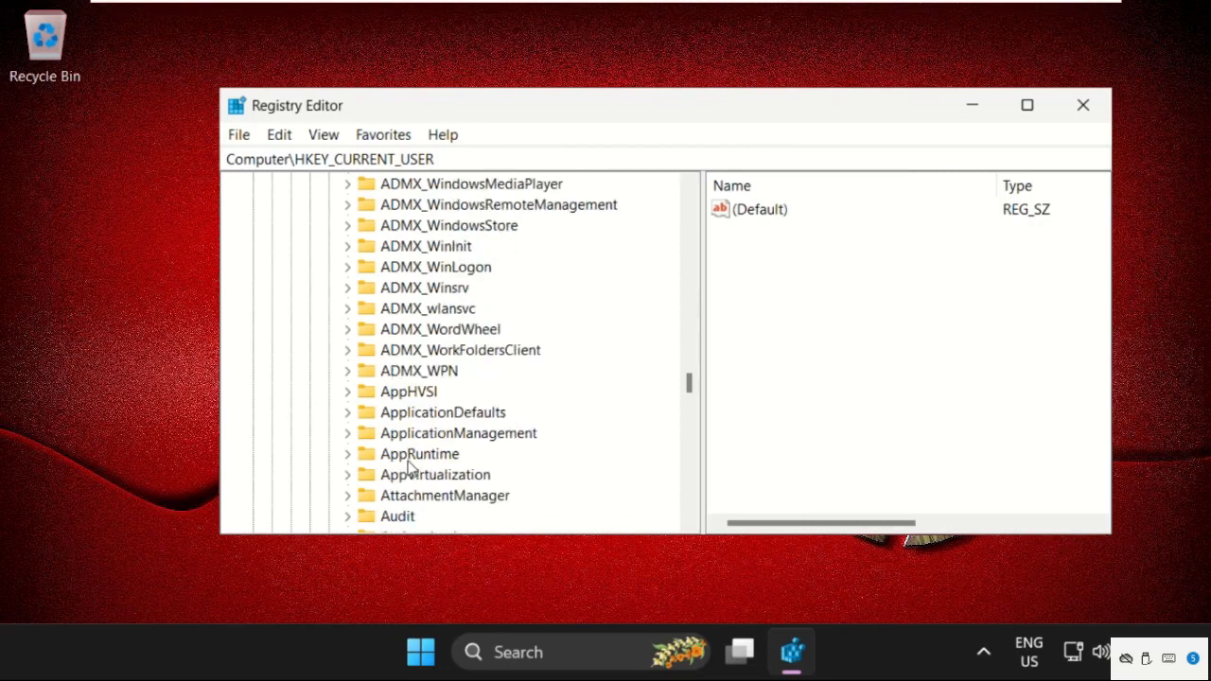
mouse_move(382, 439)
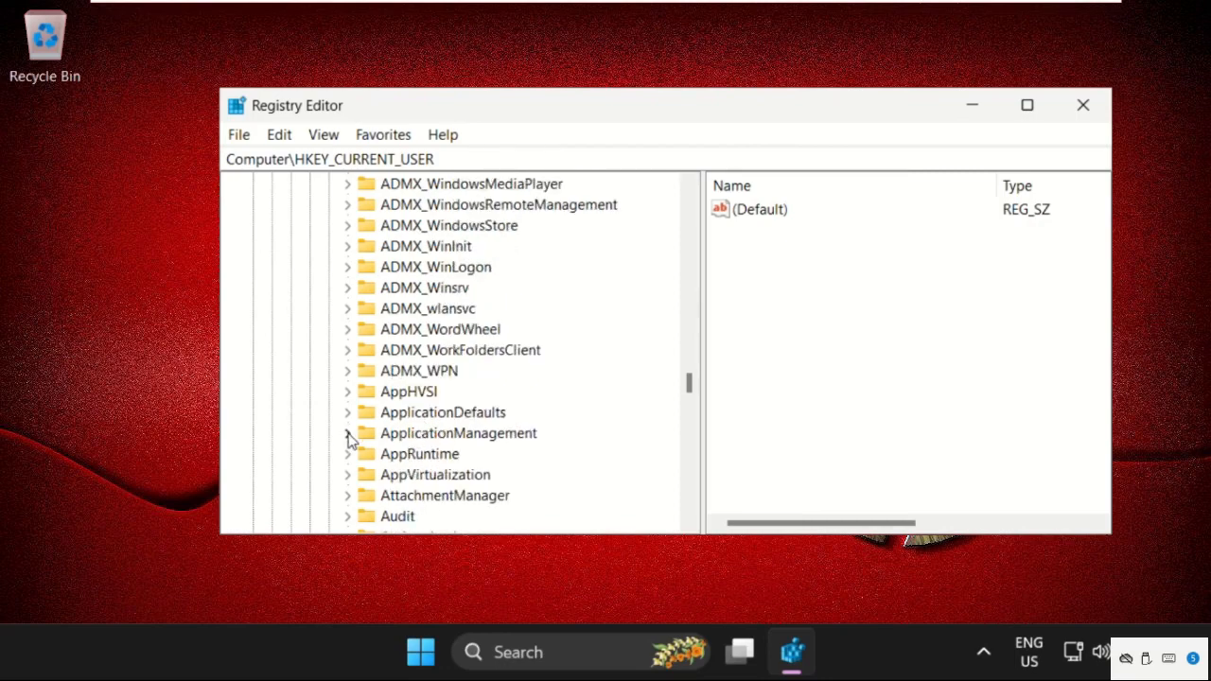
click(348, 432)
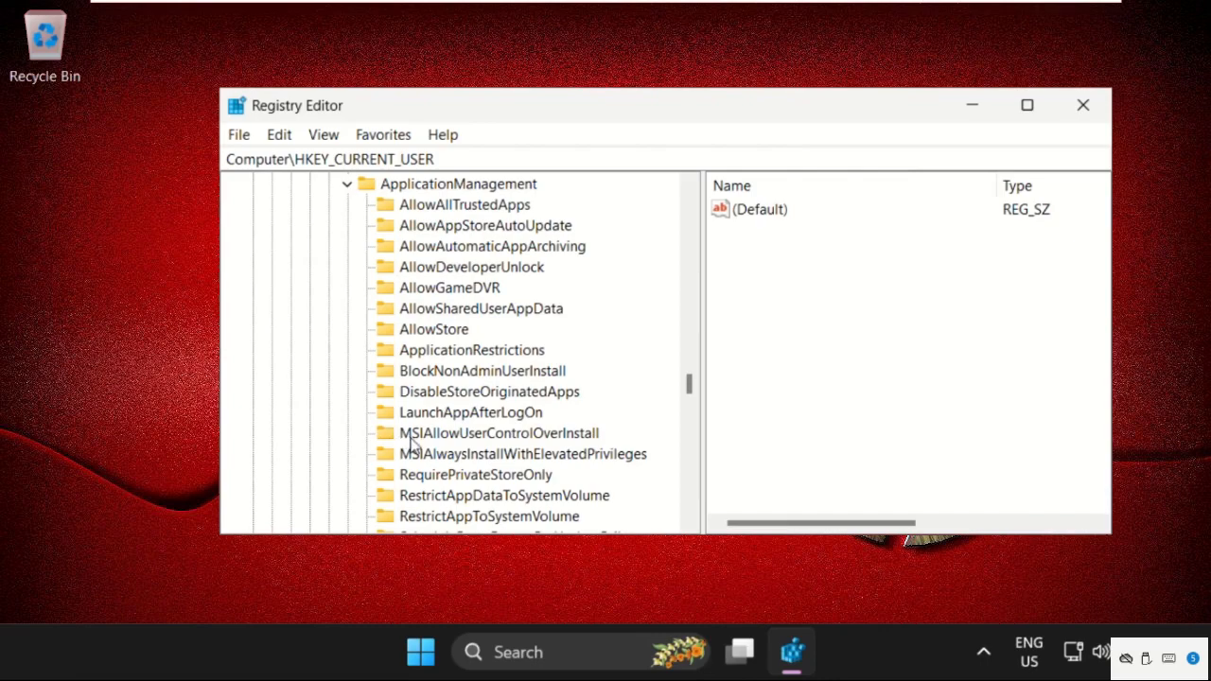
click(449, 288)
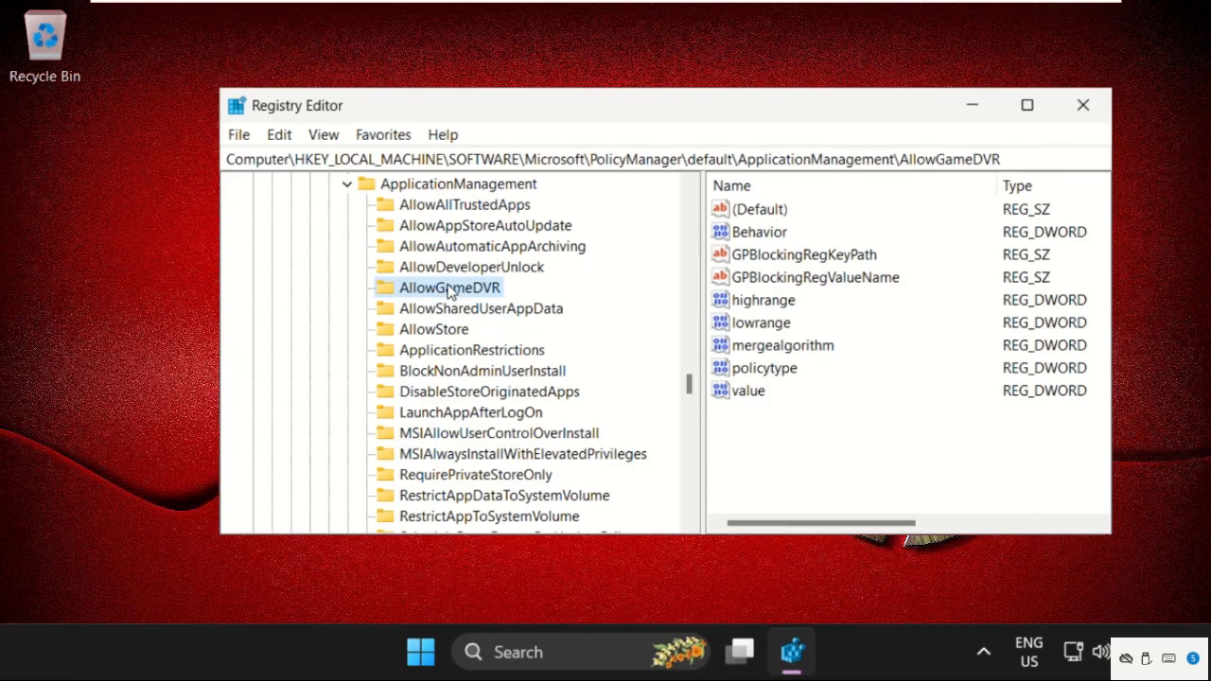
Step: Set AllowGameDVR's 'value' entry to 0, confirm, and close Registry Editor
click(749, 390)
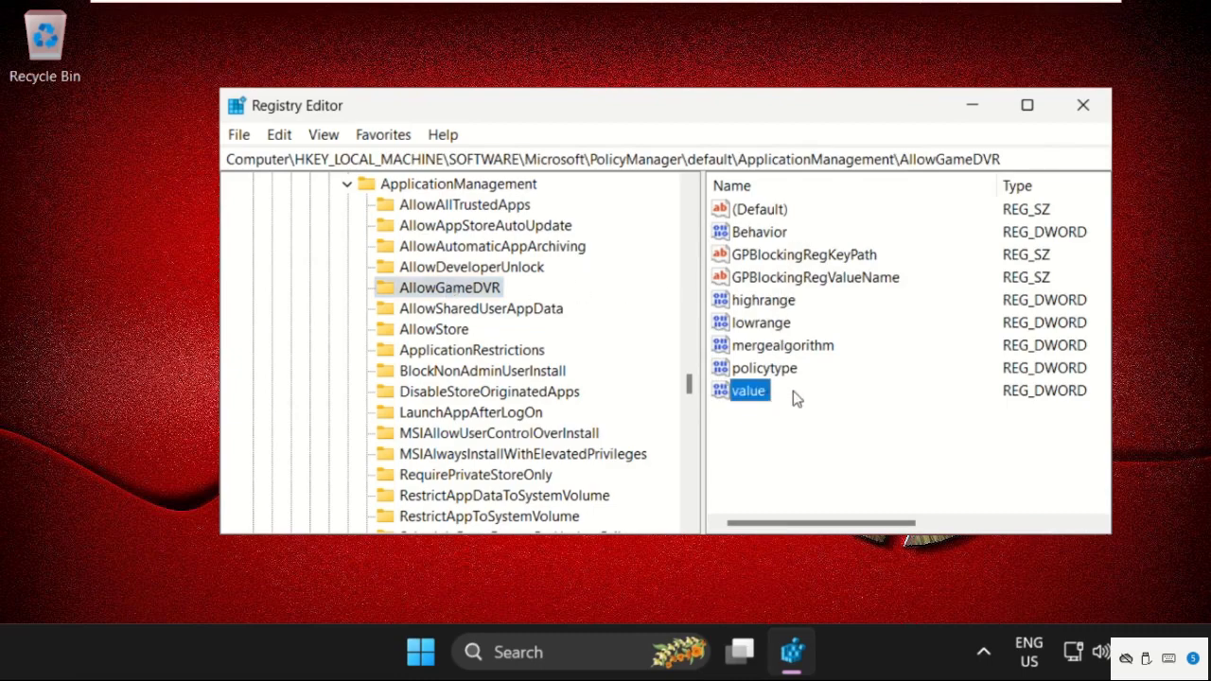
right_click(748, 390)
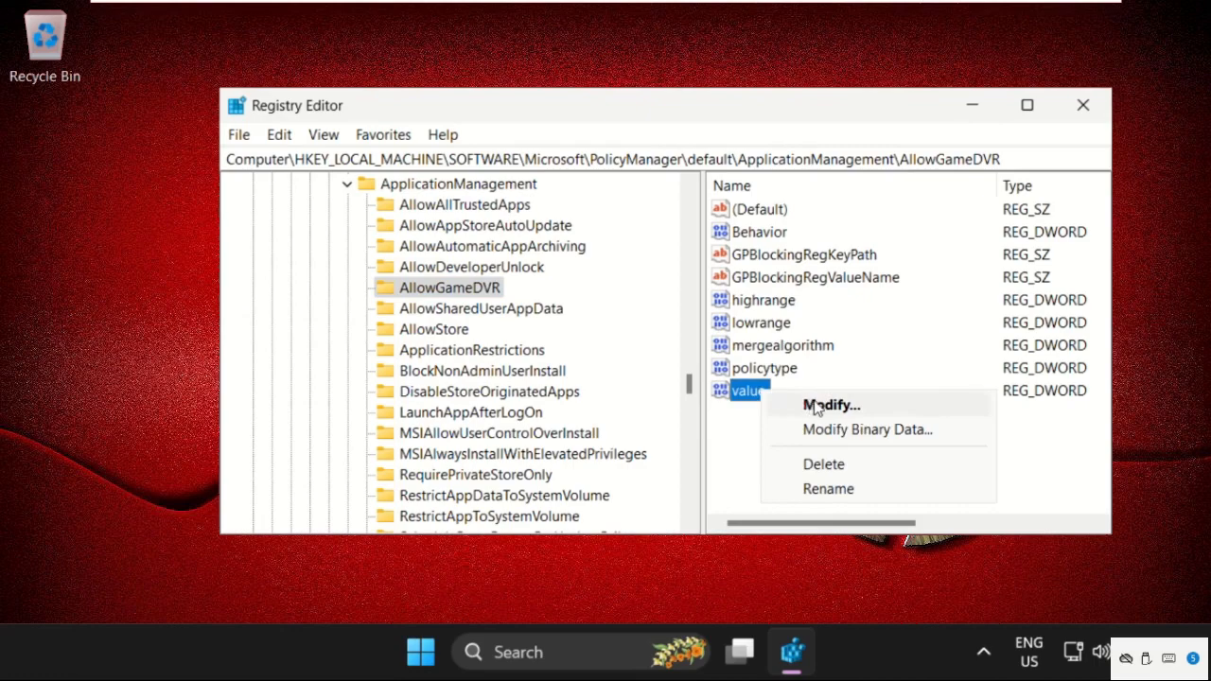
click(830, 405)
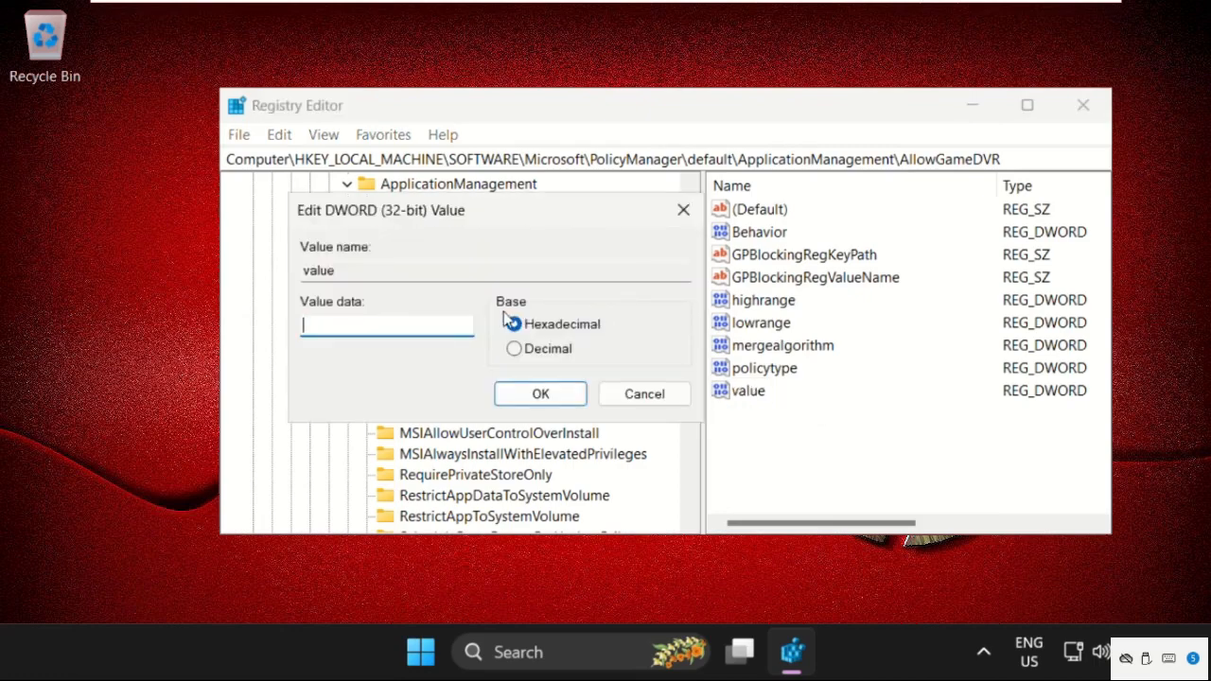
text(0)
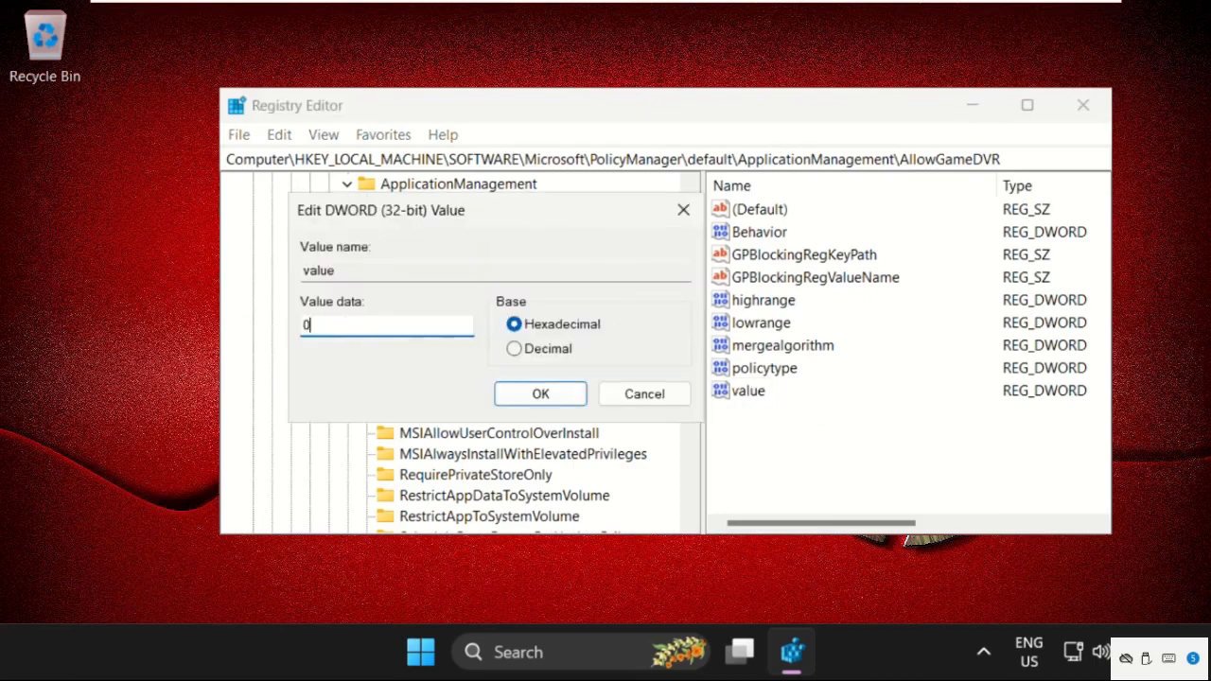
click(540, 393)
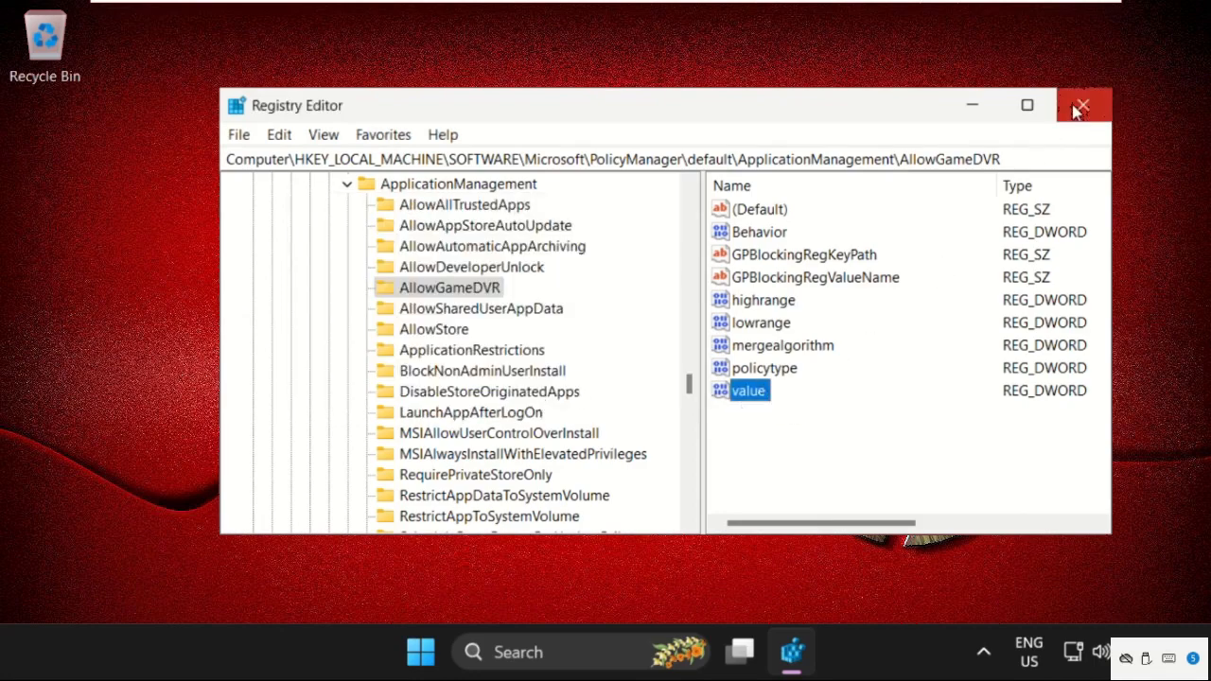
click(1082, 106)
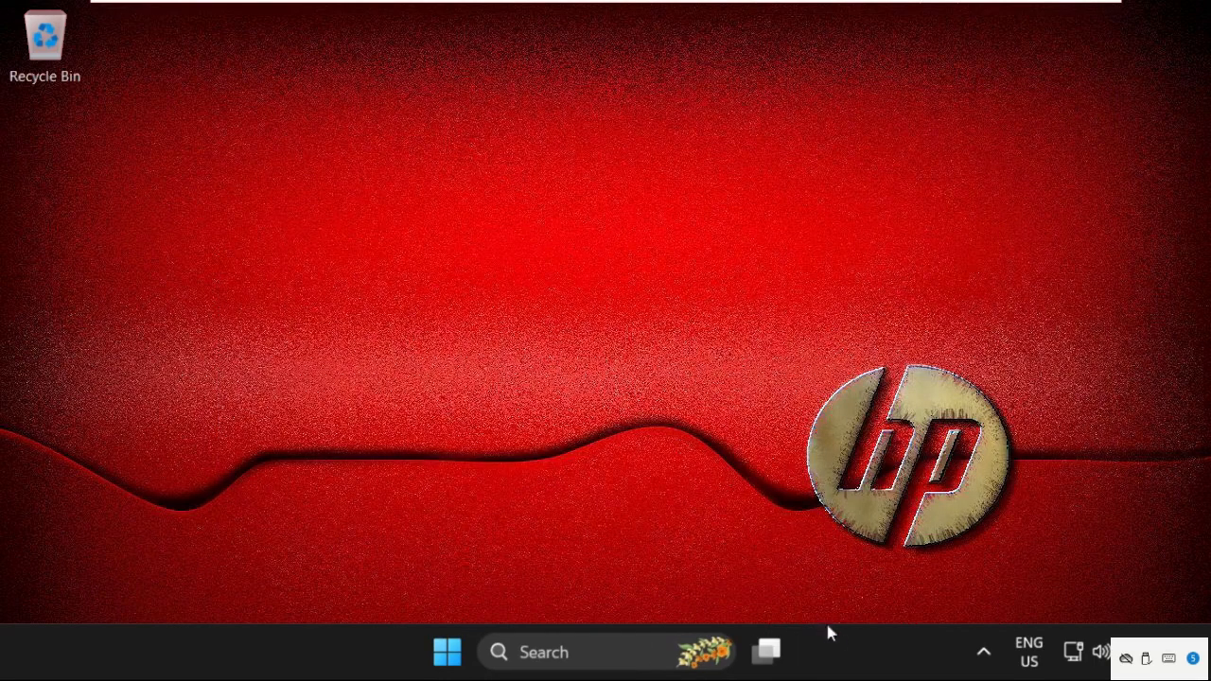
mouse_move(904, 575)
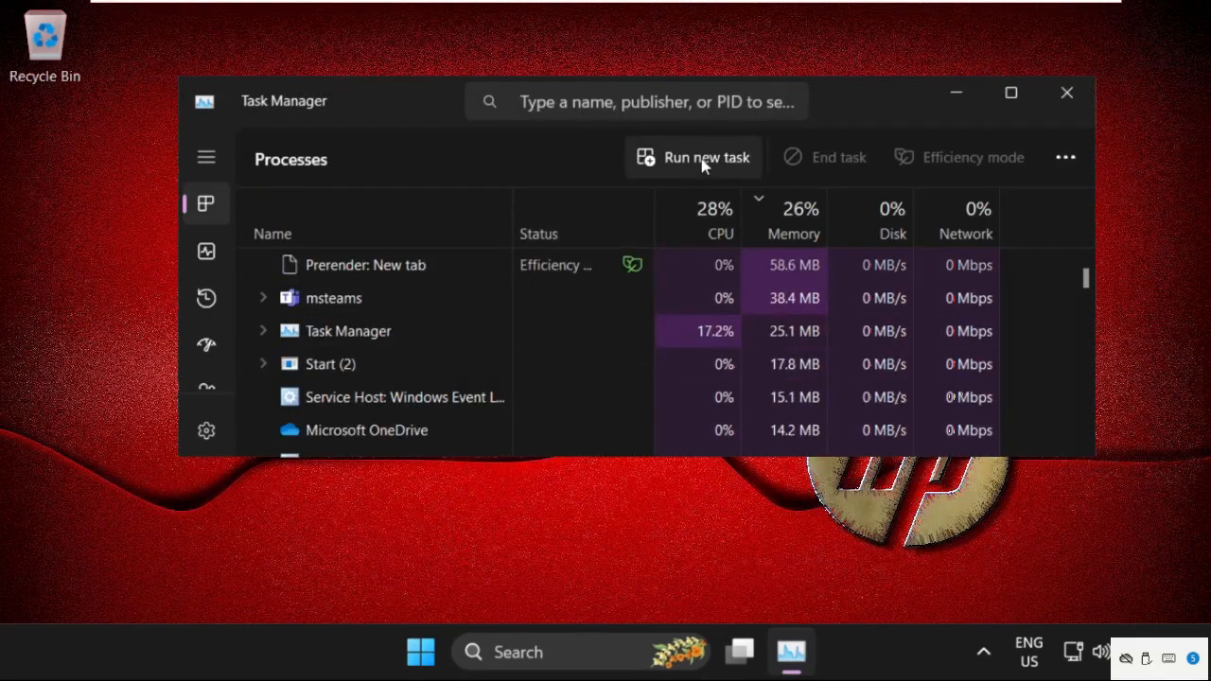
Step: Start Run new task in Task Manager and browse for the program to run
click(693, 157)
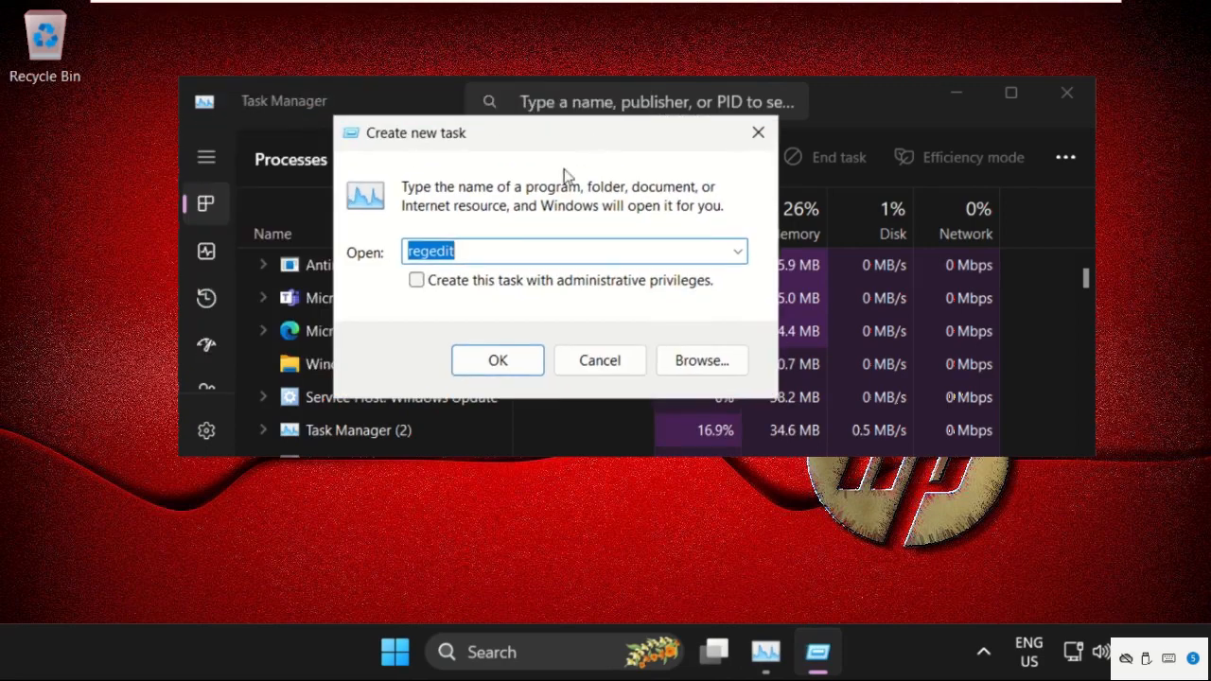
click(700, 359)
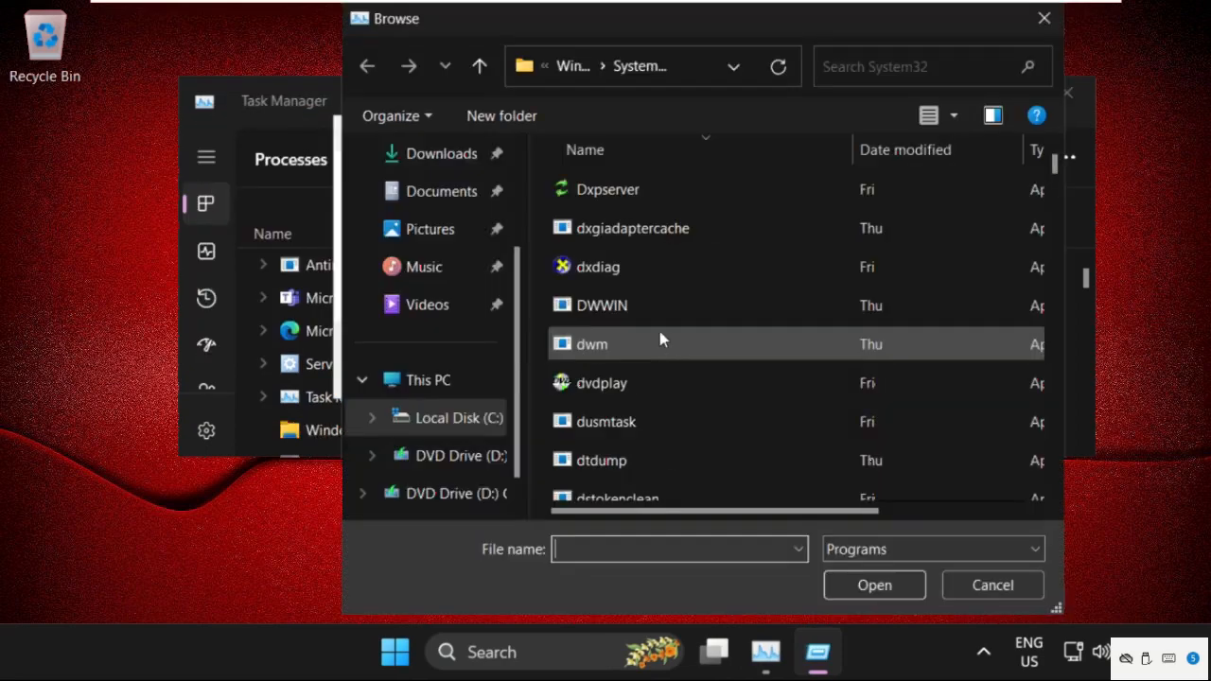
Step: Pick cmd from C:\Windows\System32 as the program for the new task
click(428, 379)
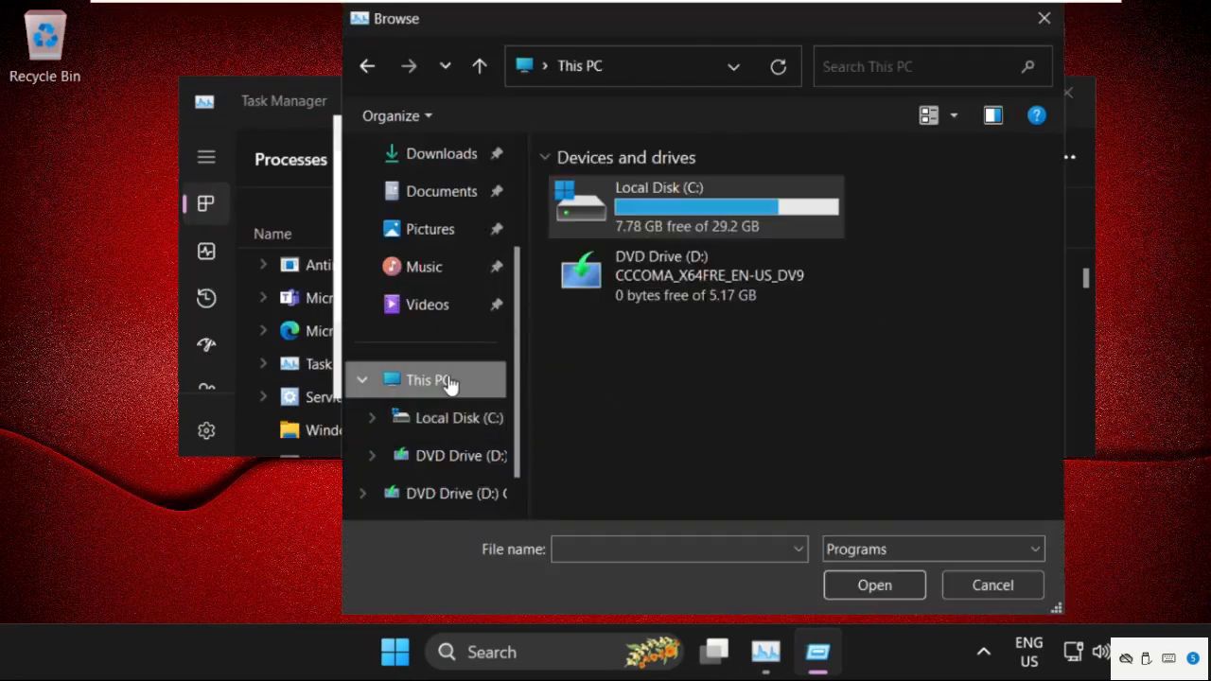
double_click(696, 205)
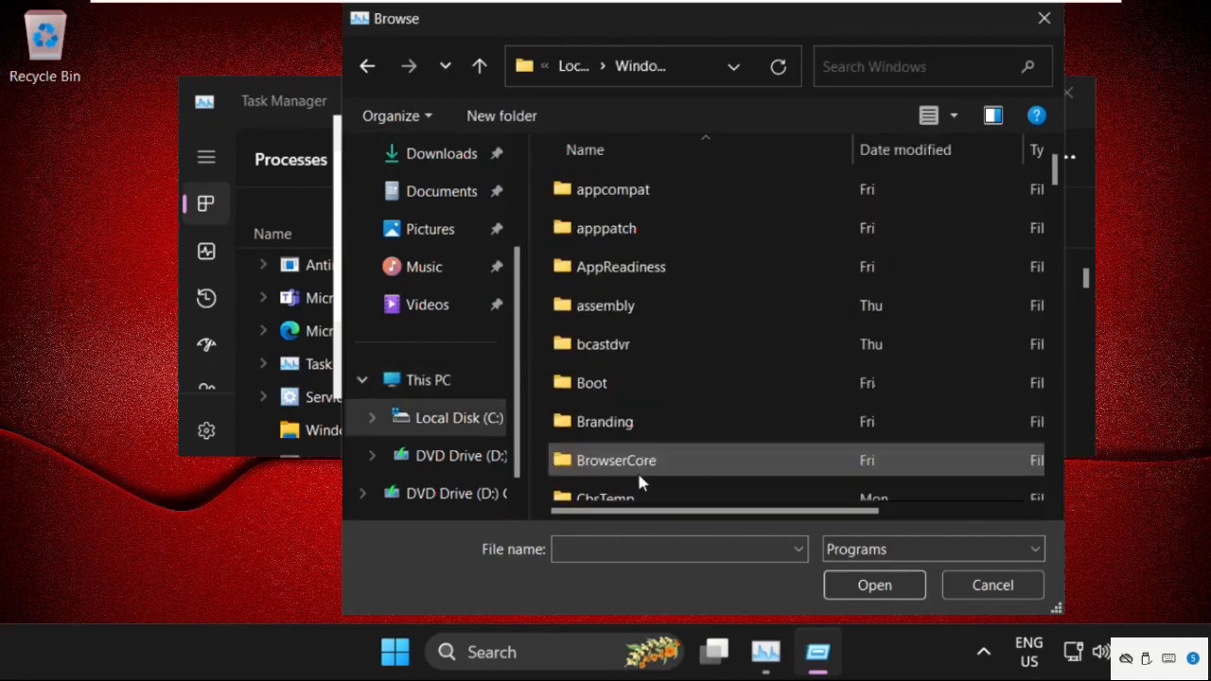
scroll(down, 3)
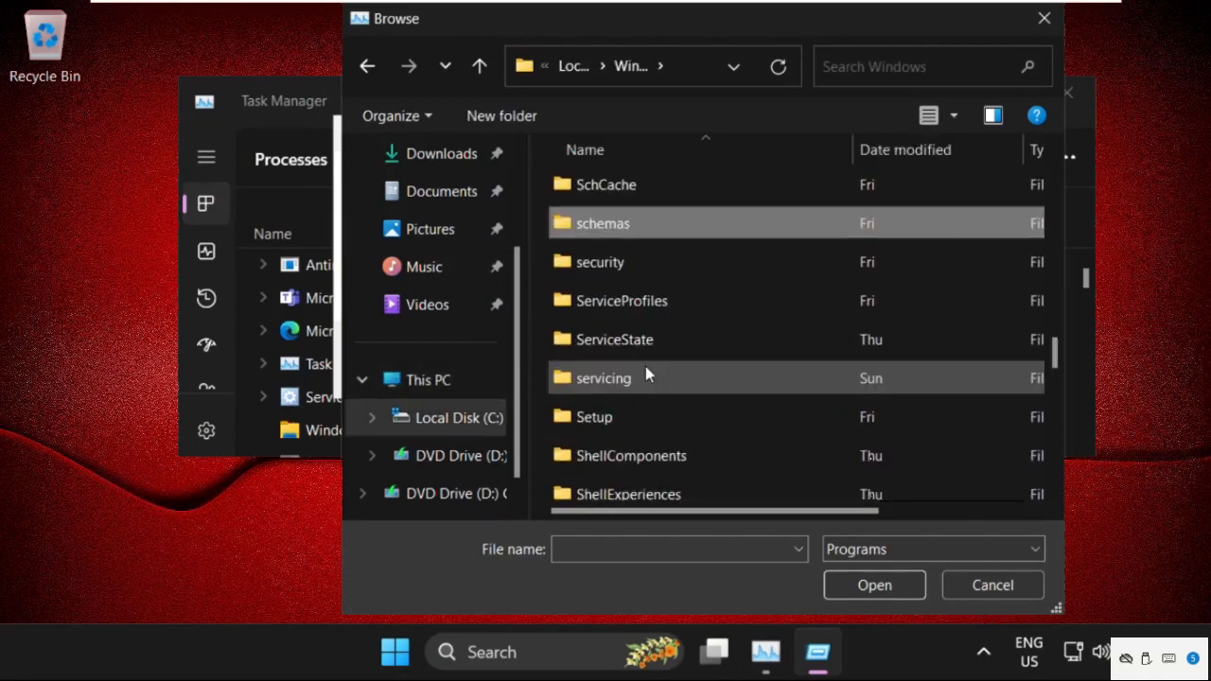
scroll(down, 3)
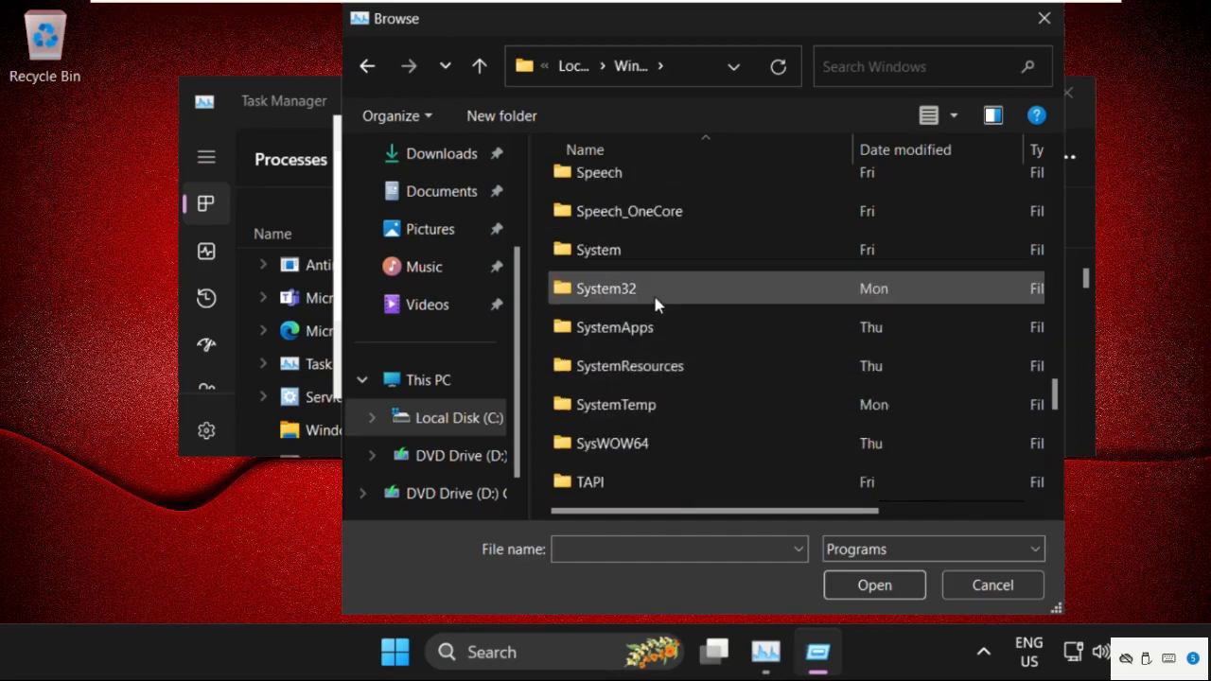
double_click(605, 287)
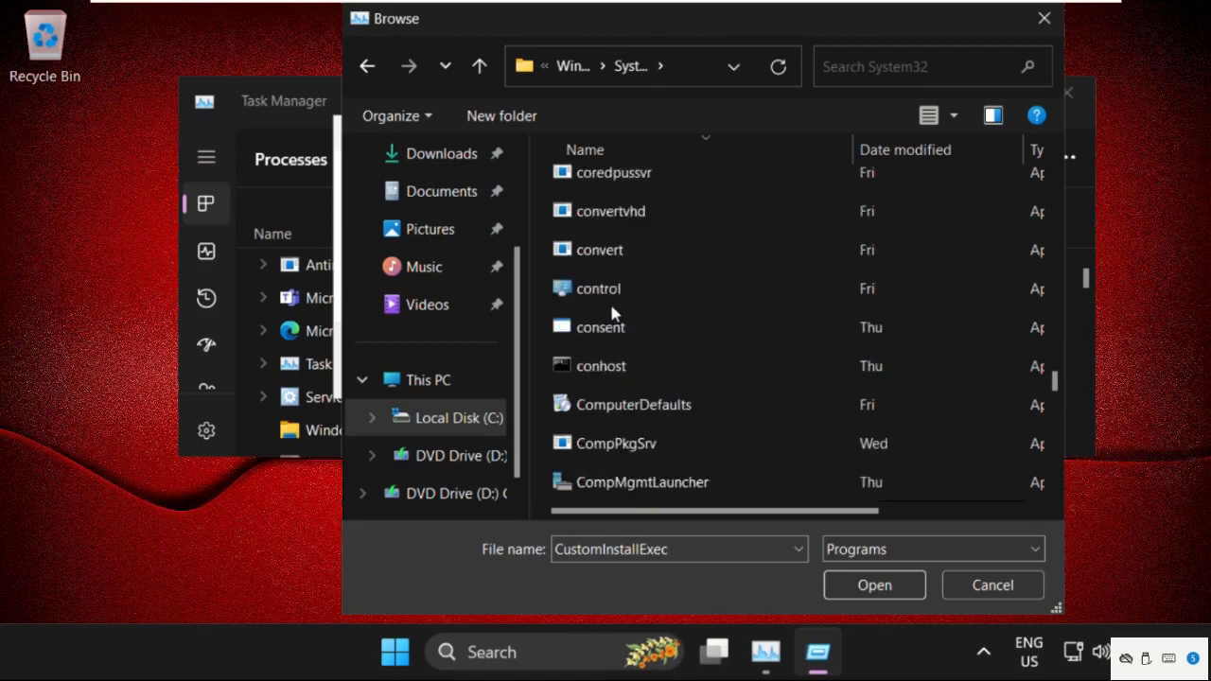
scroll(down, 3)
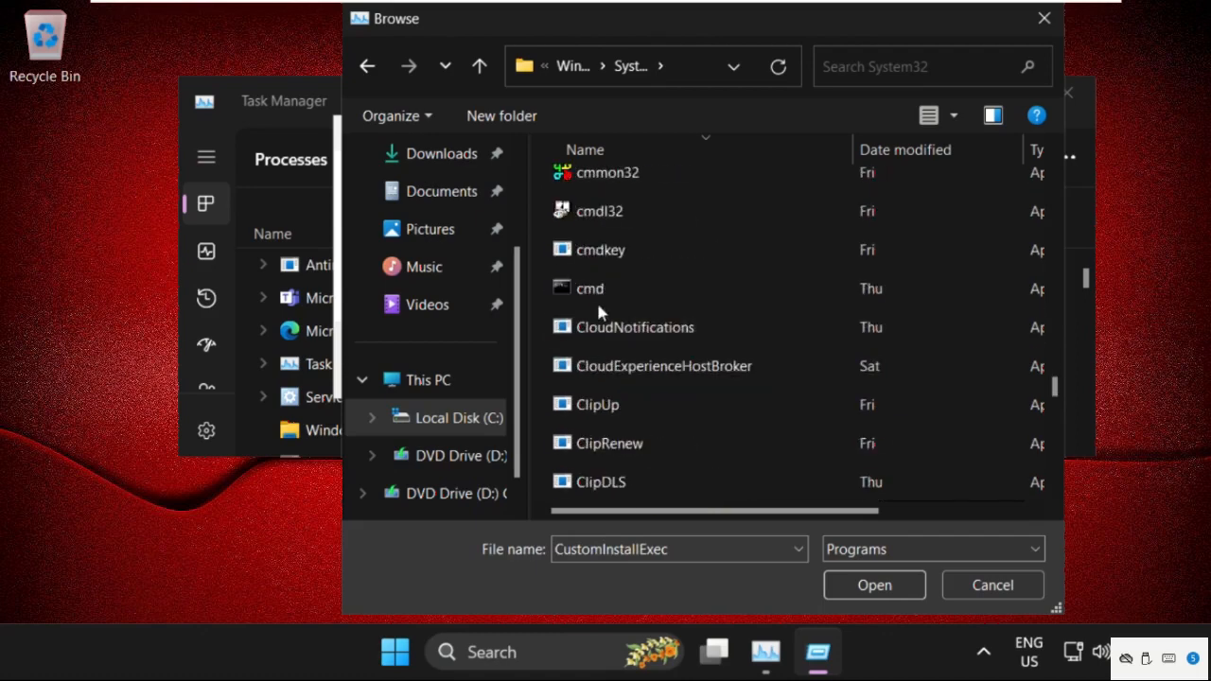
click(591, 287)
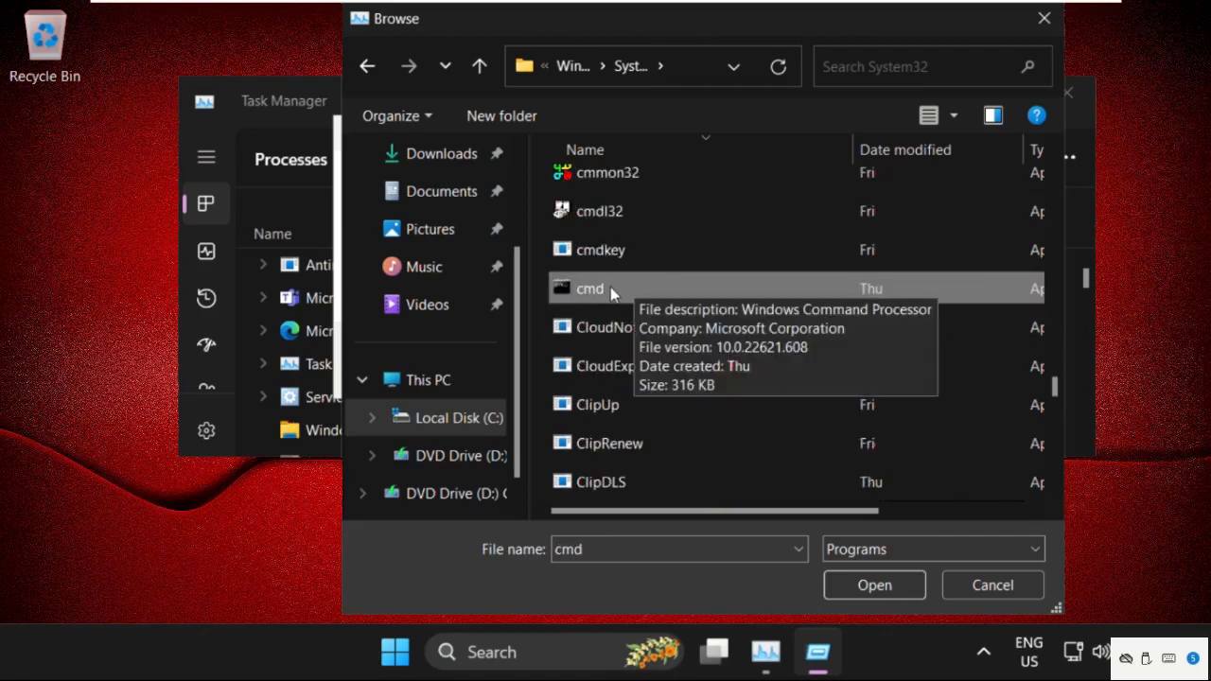
click(874, 584)
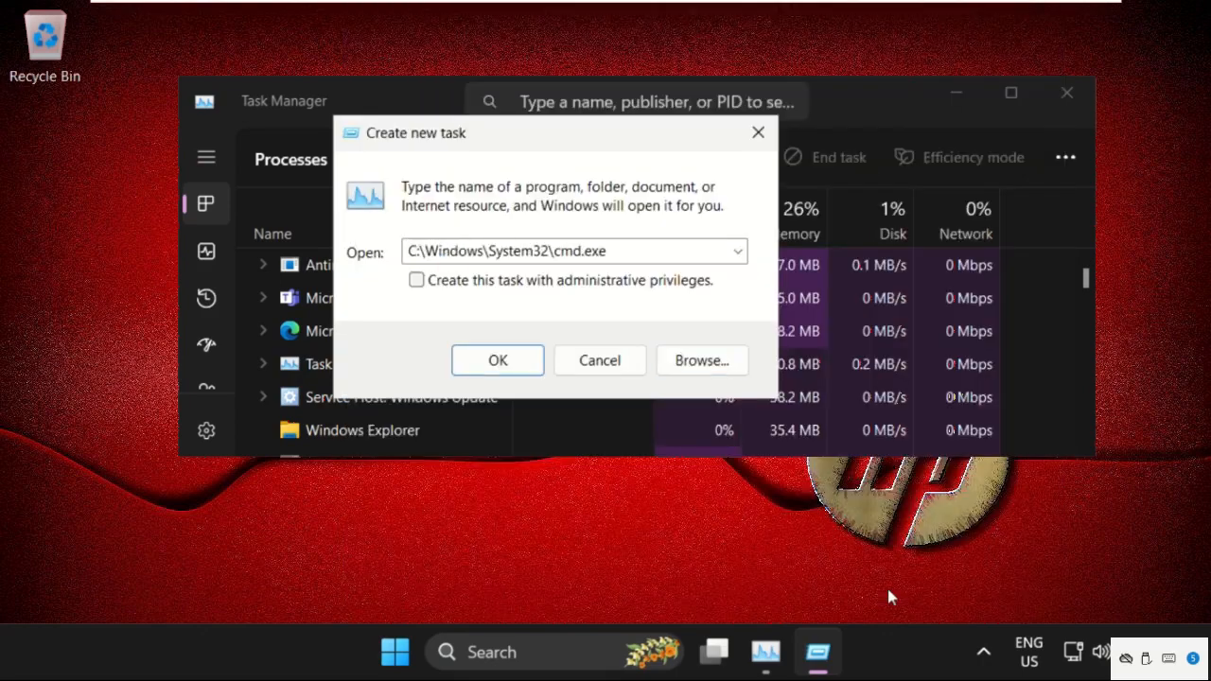
Step: Enable administrative privileges and launch cmd.exe as an elevated Command Prompt
click(416, 280)
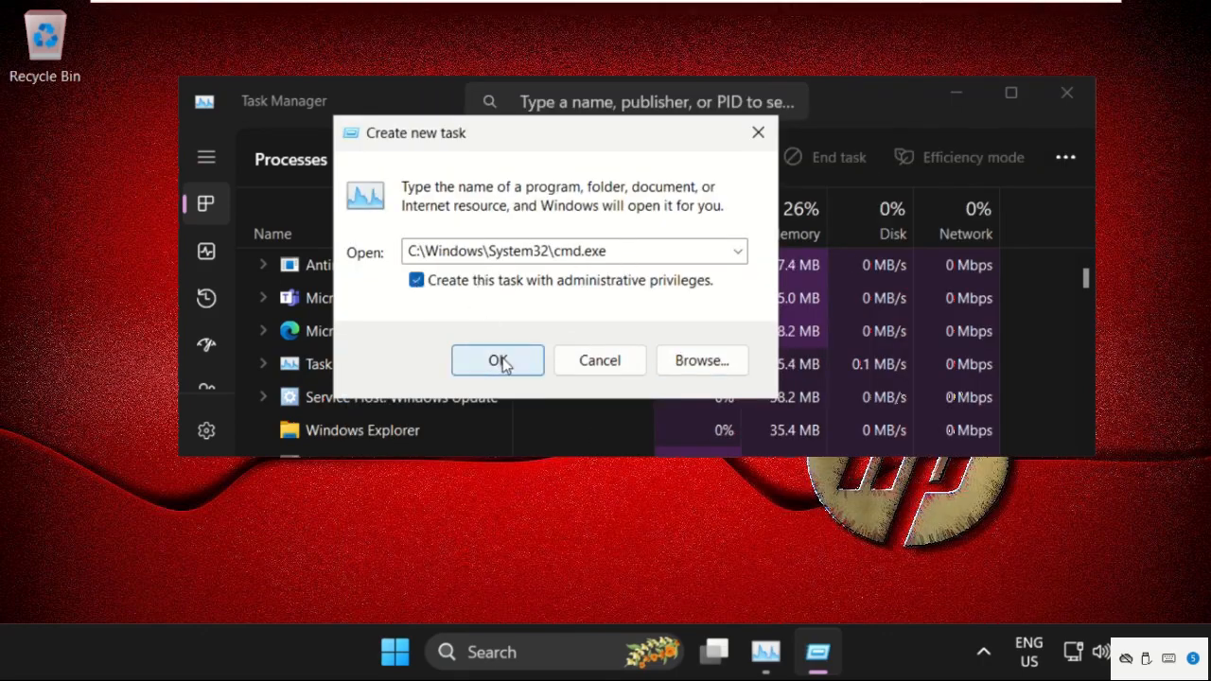
click(497, 359)
text(p)
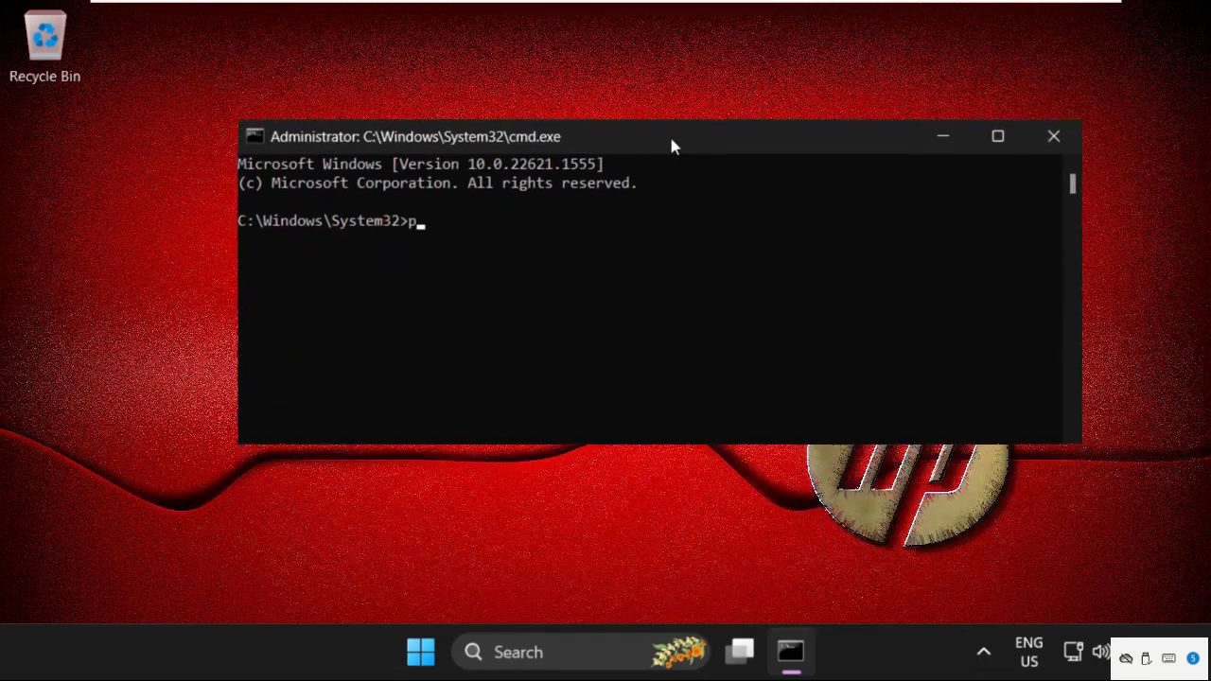
Step: Run sfc /scanfile=c:\windows\system32\ieframe.dll to check the file's integrity
text(rompt)
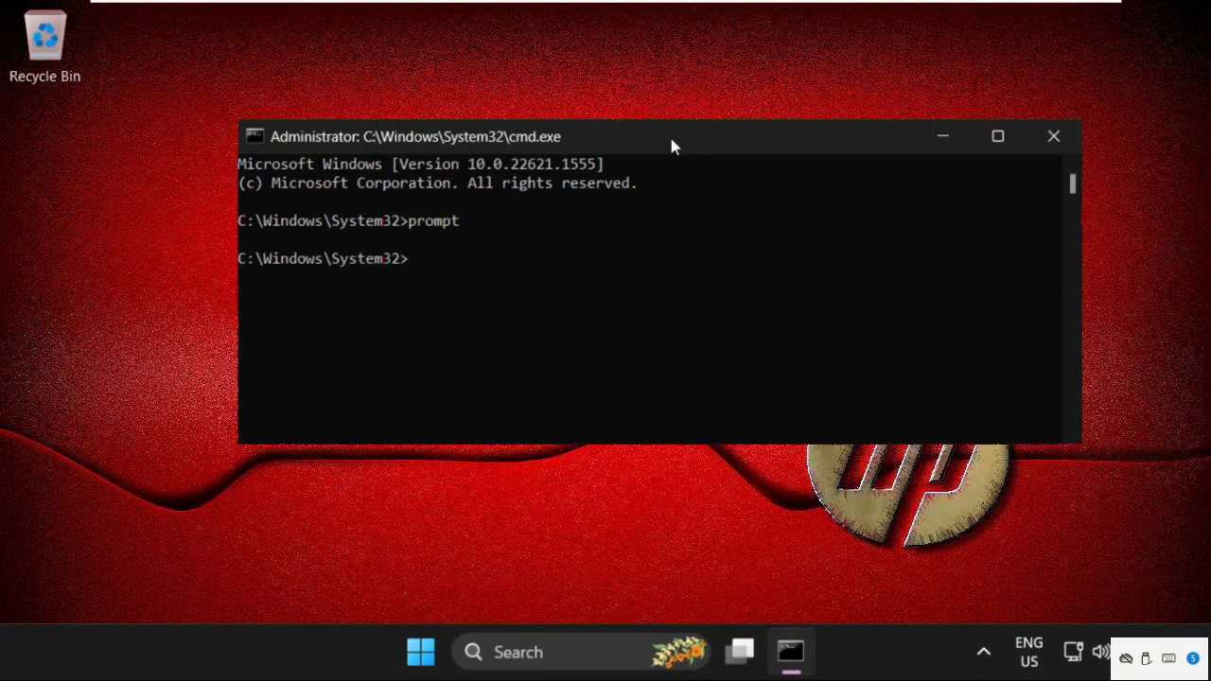
text(sfc /sc)
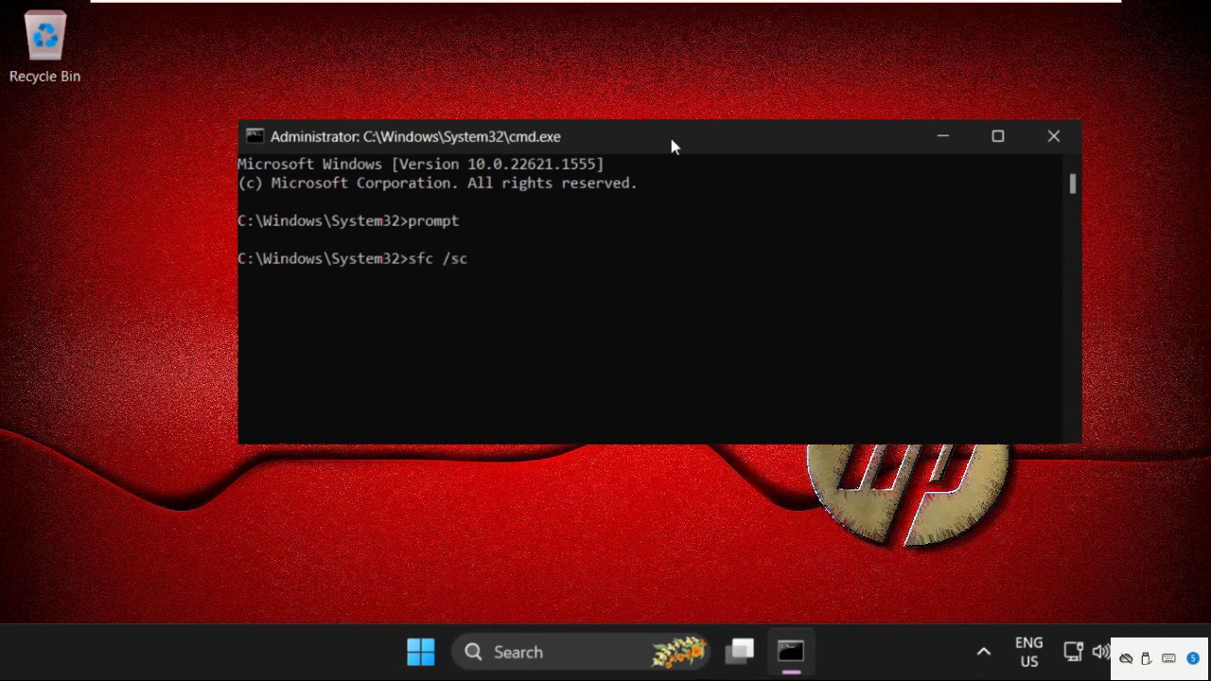
text(anf)
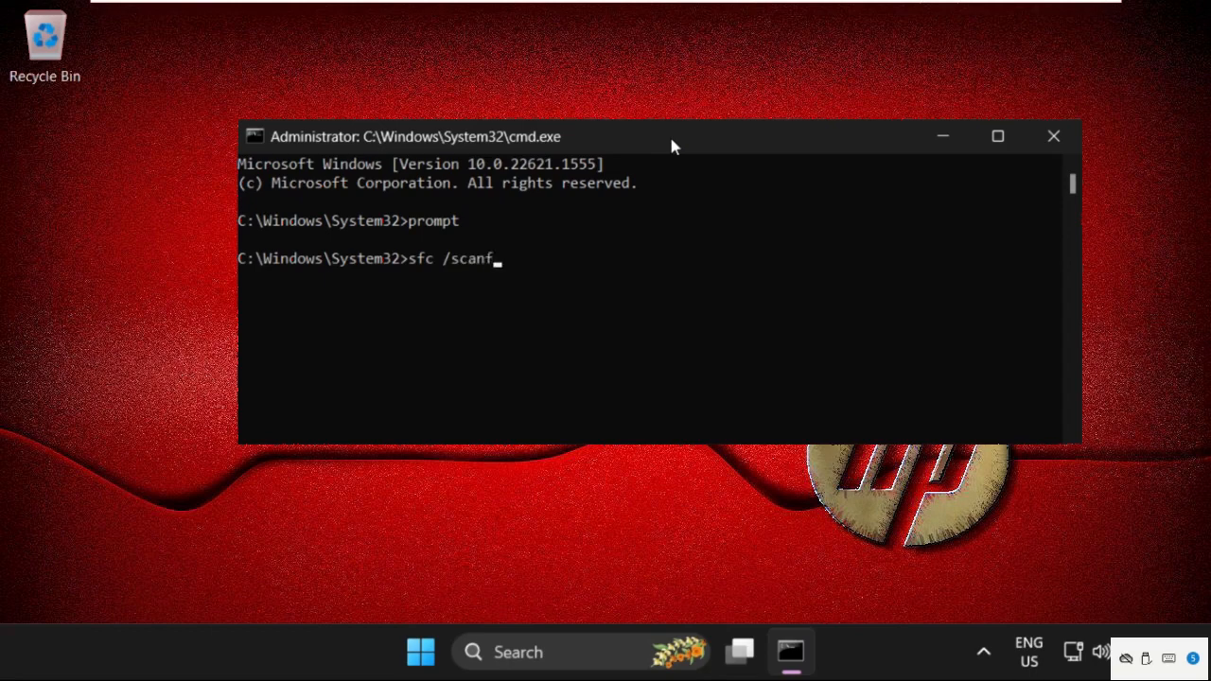
text(ile=c:)
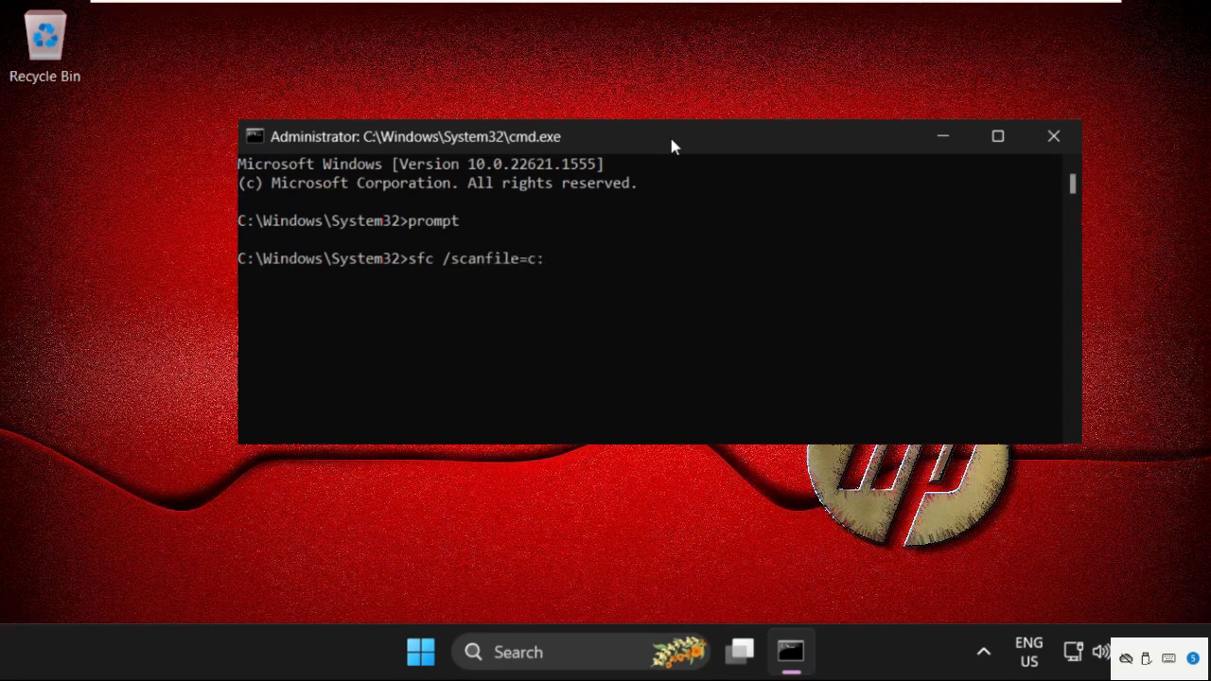
text(windows\s)
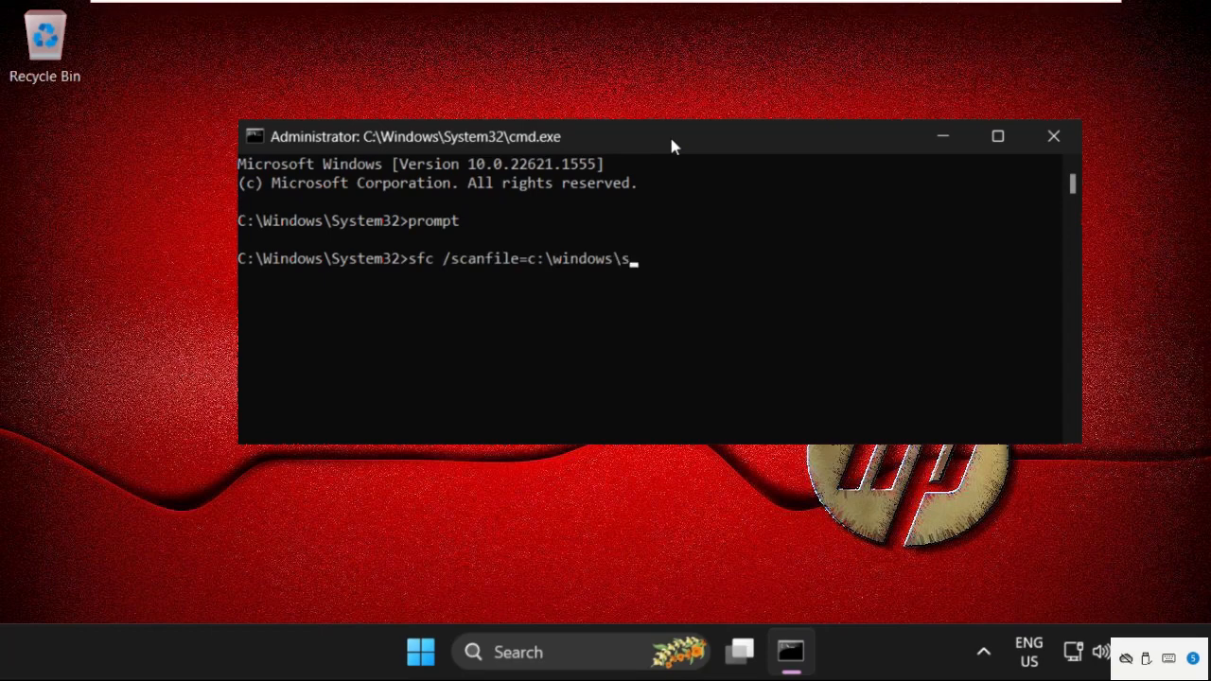
text(ystem32\)
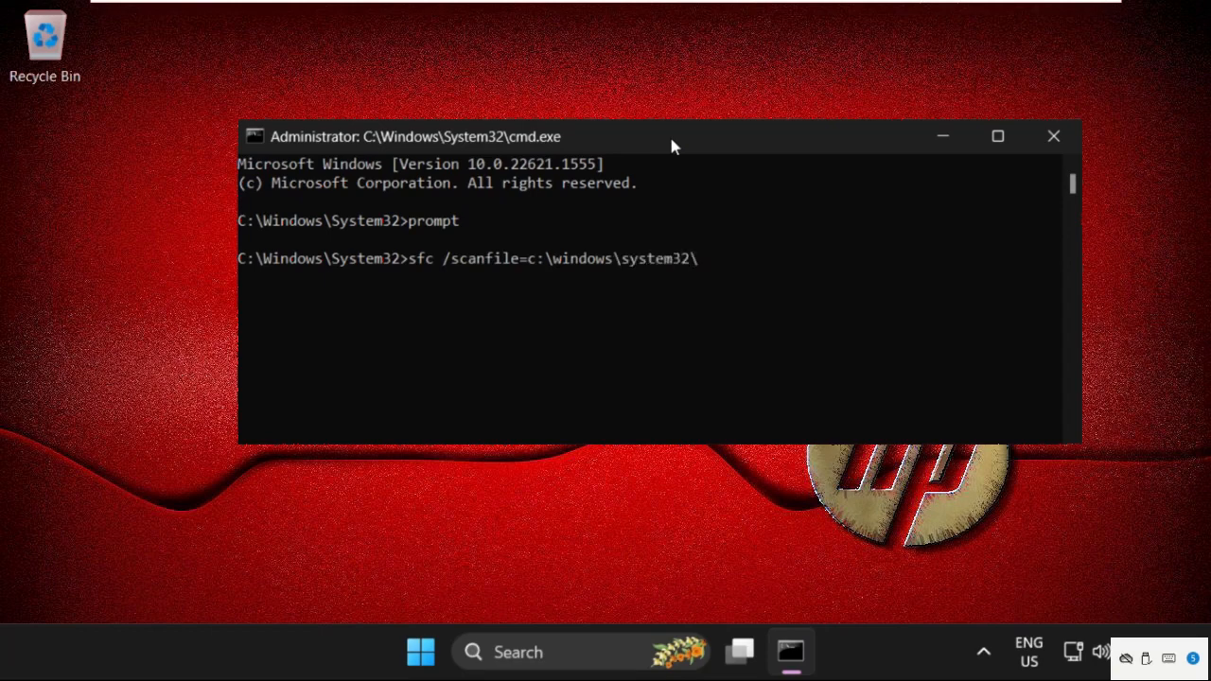
text(ieframe.dll)
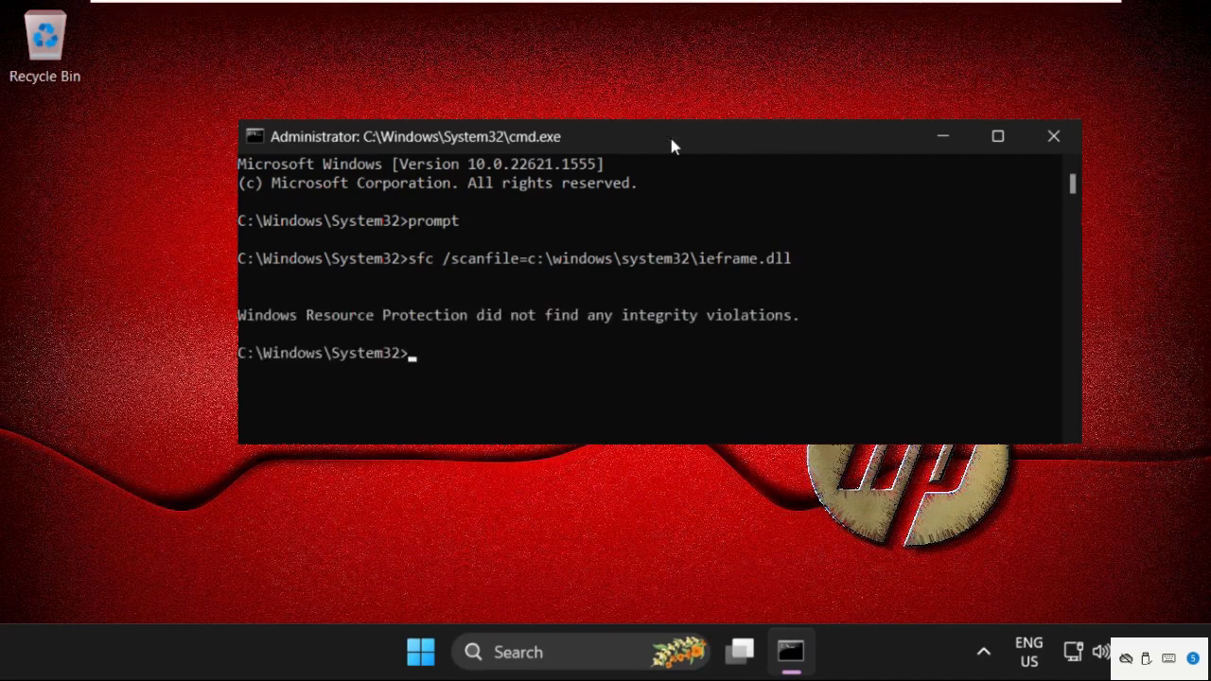
Step: Run sfc /verifyfile=c:\windows\system32\ieframe.dll to verify the same file
text(sfc)
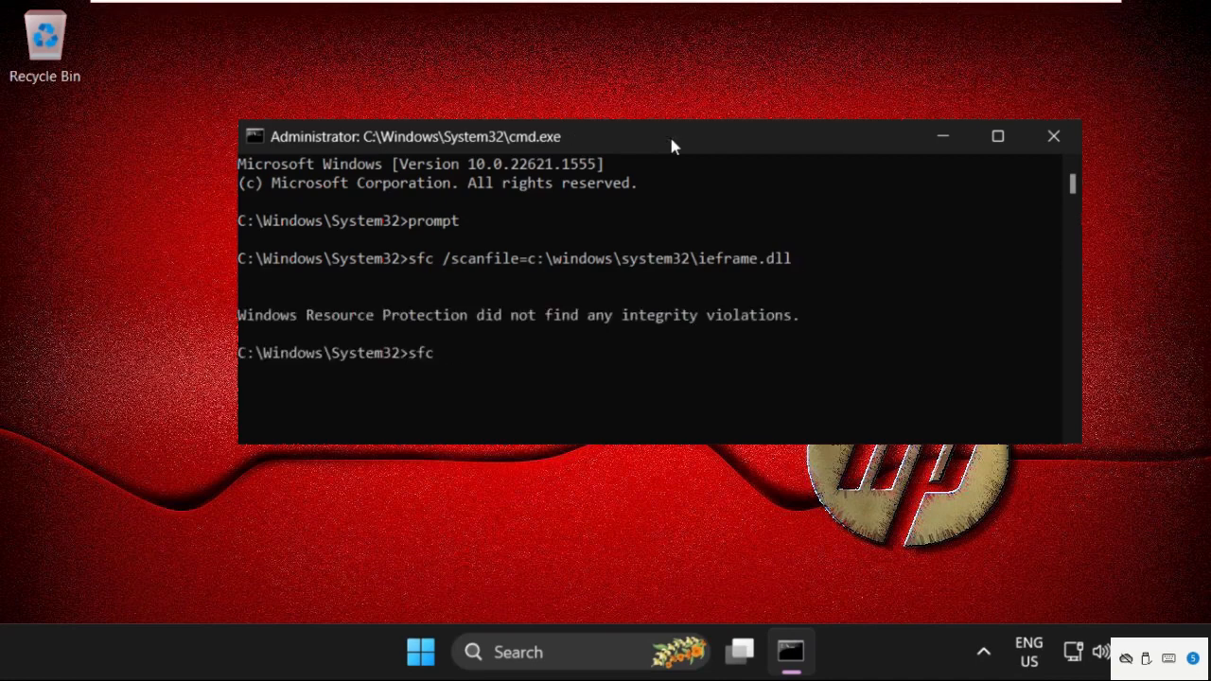
text(/verifyfile=c:)
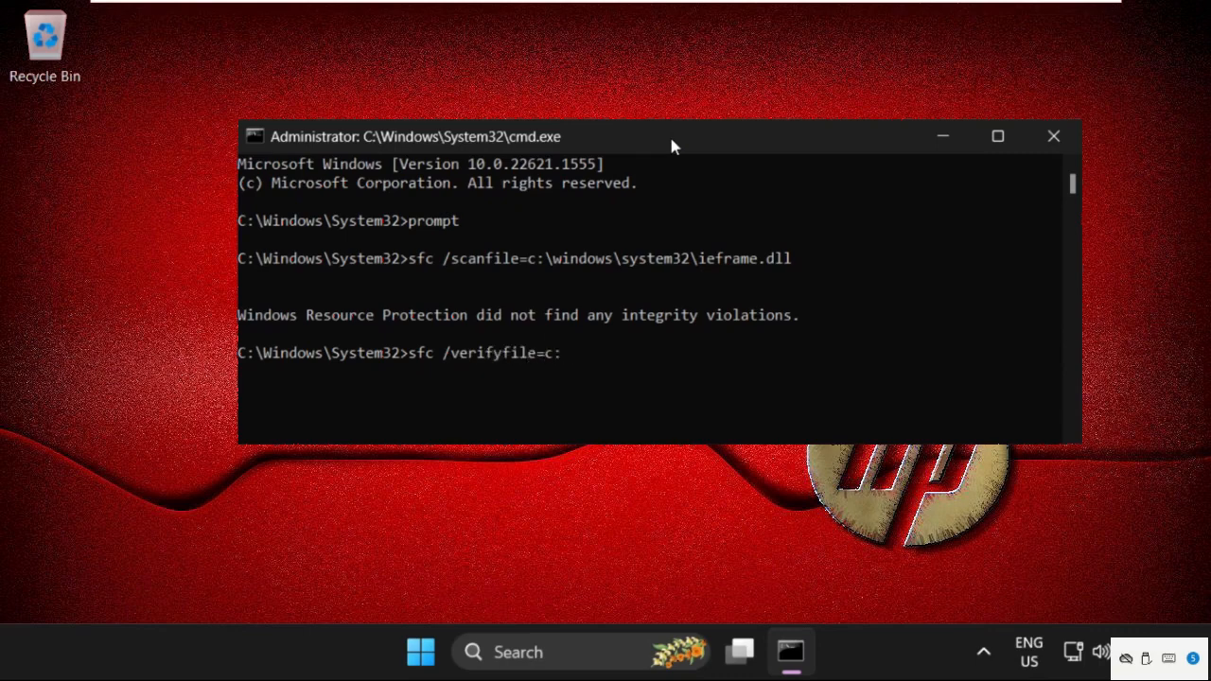
text(\windows\s)
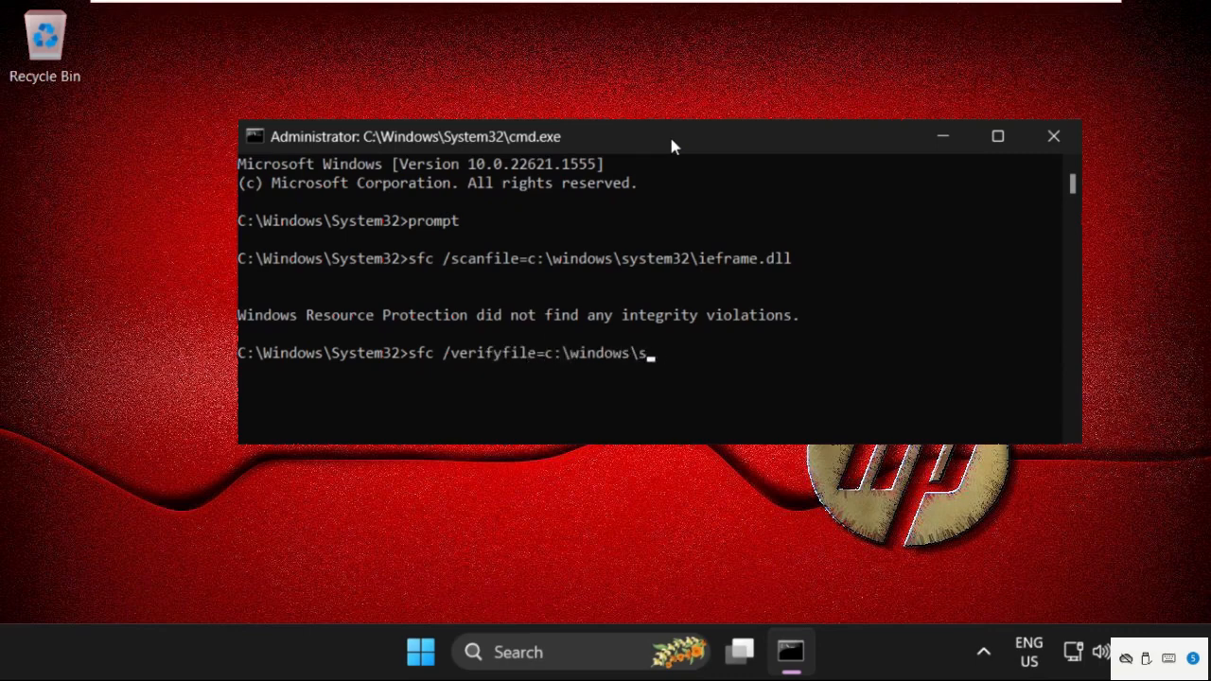
text(ystem32)
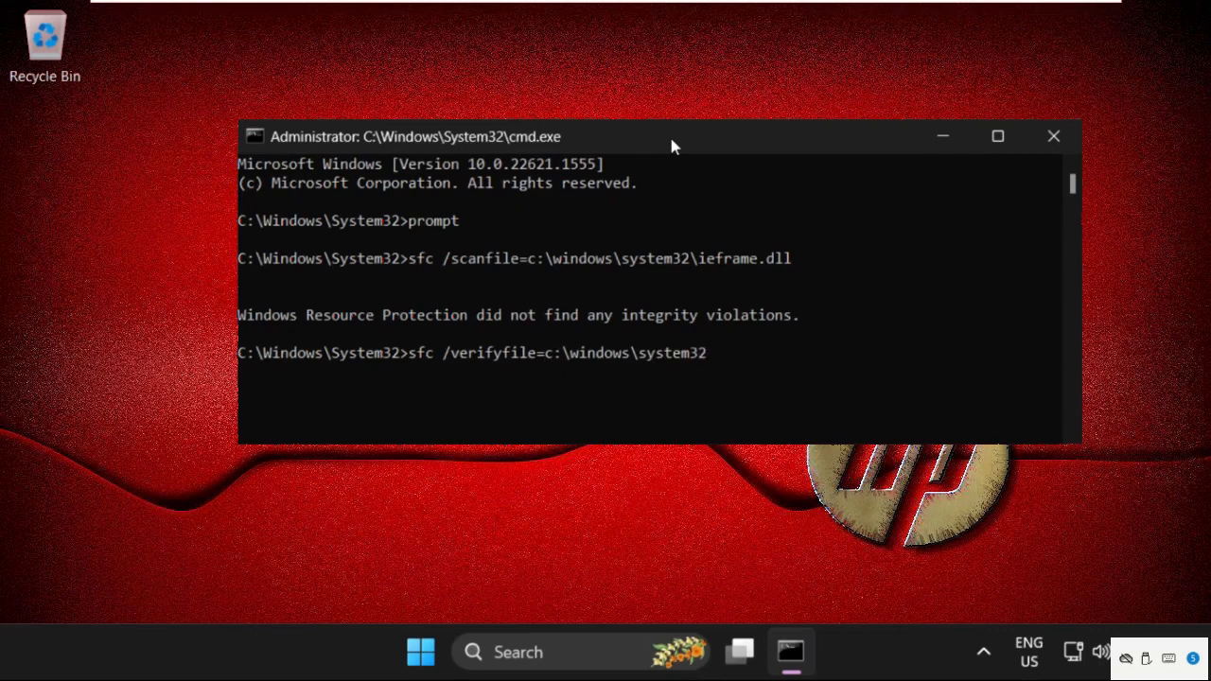
text(\ieframe)
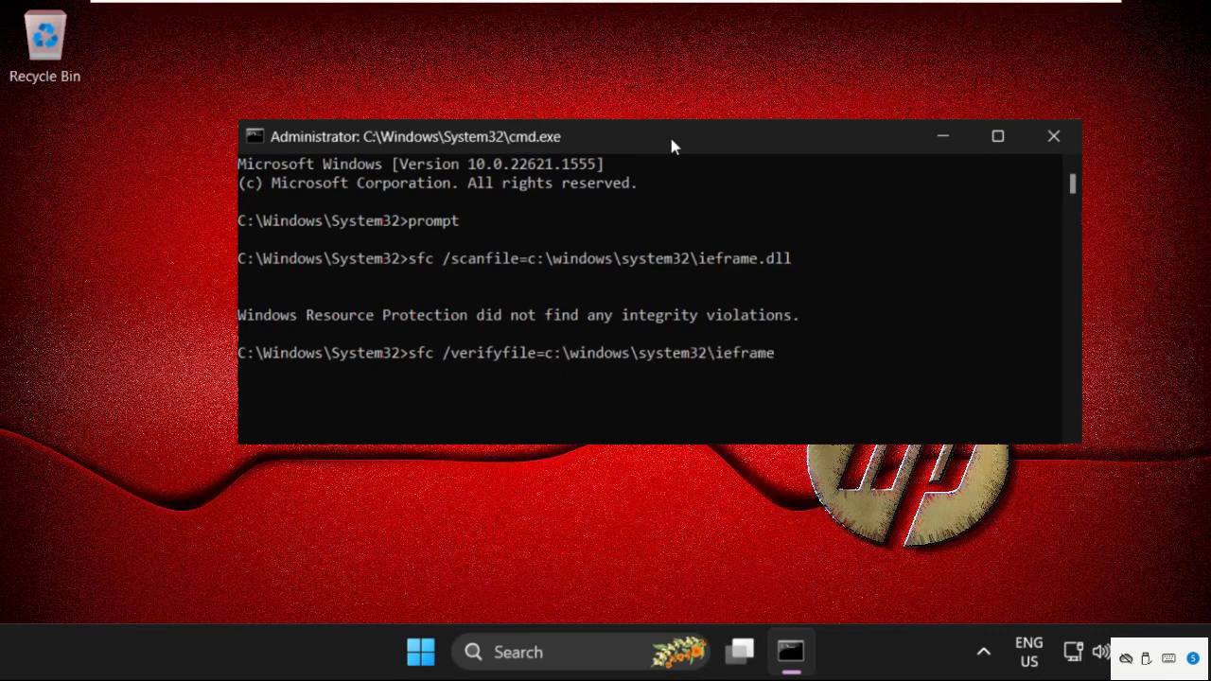
text(.dll)
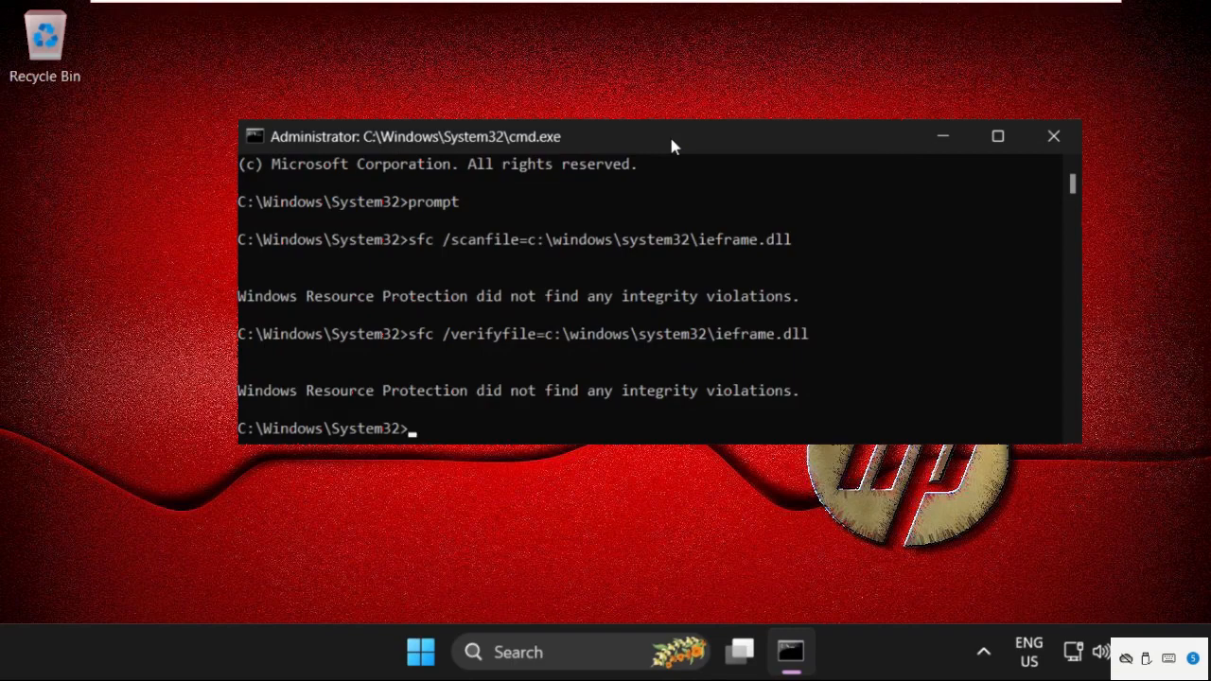
Step: Run assoc to list file associations and chkdsk for a disk check, then begin the sfc command
text(assoc)
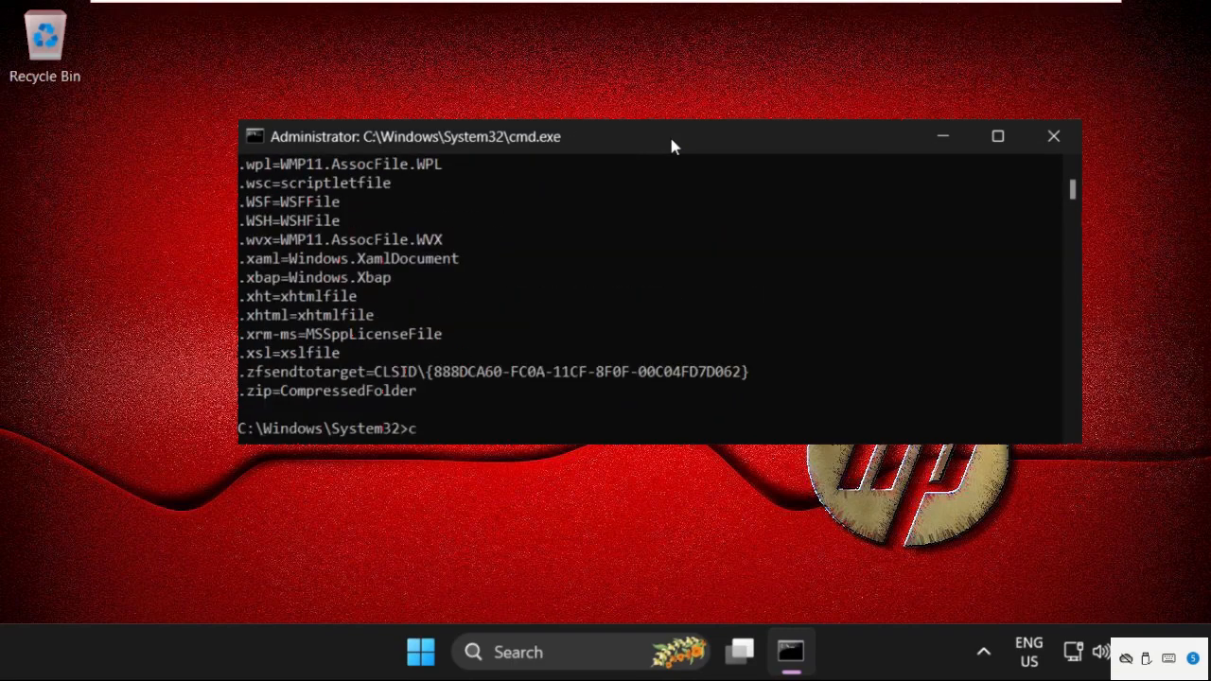
text(hkds)
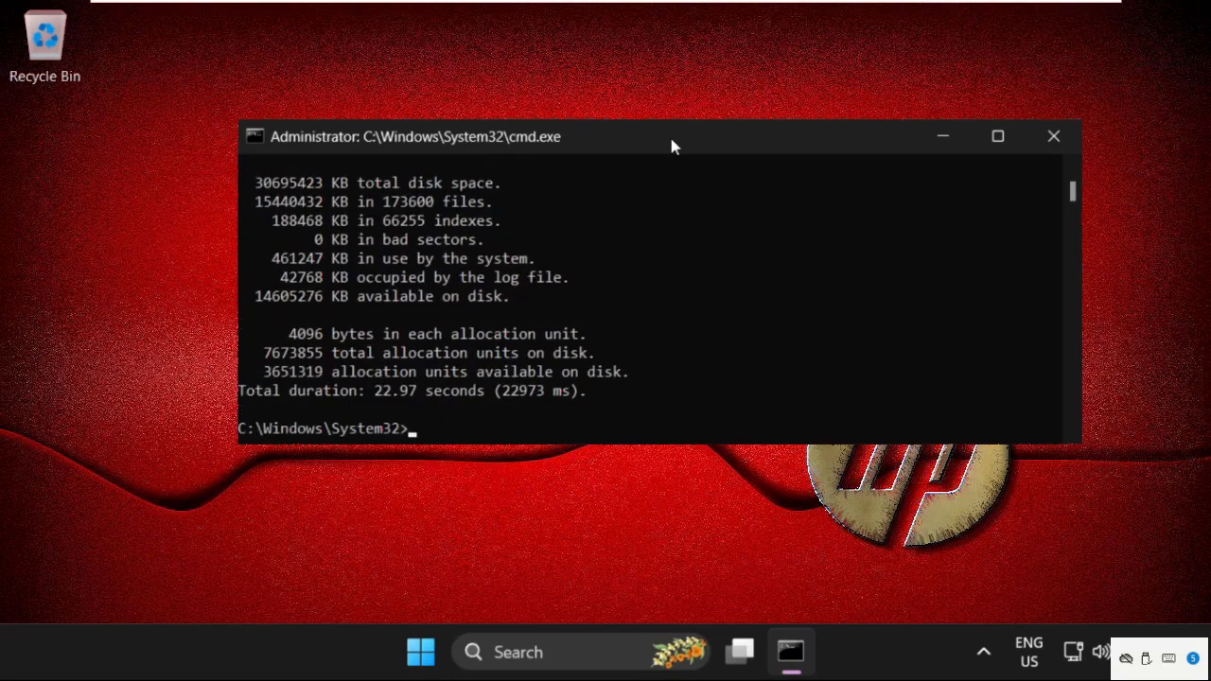
text(sfc /scann)
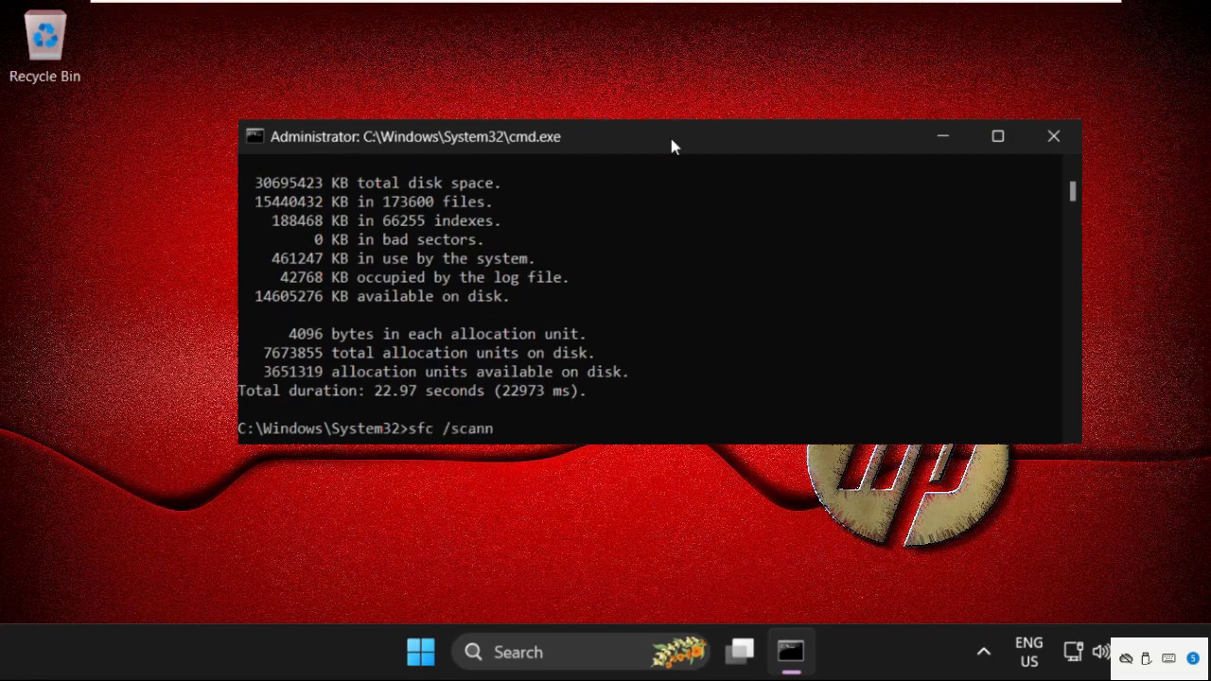
Step: Run sfc /scannow to start the full system file scan, then close Command Prompt
text(ow)
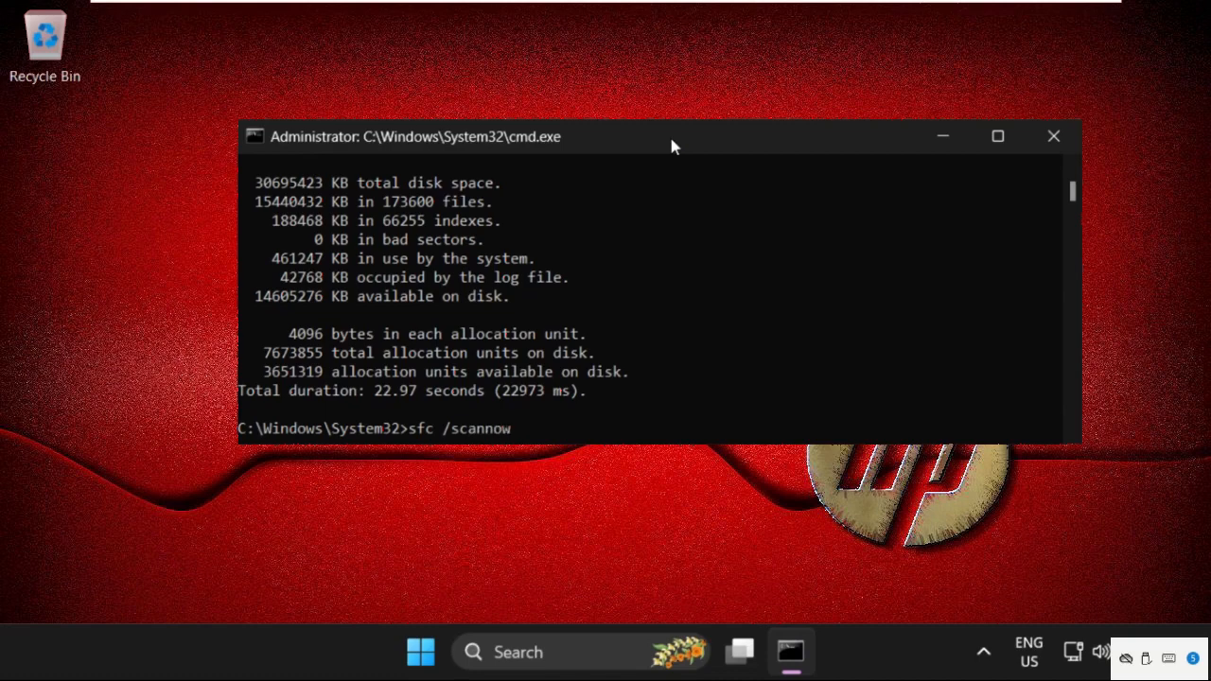
key(enter)
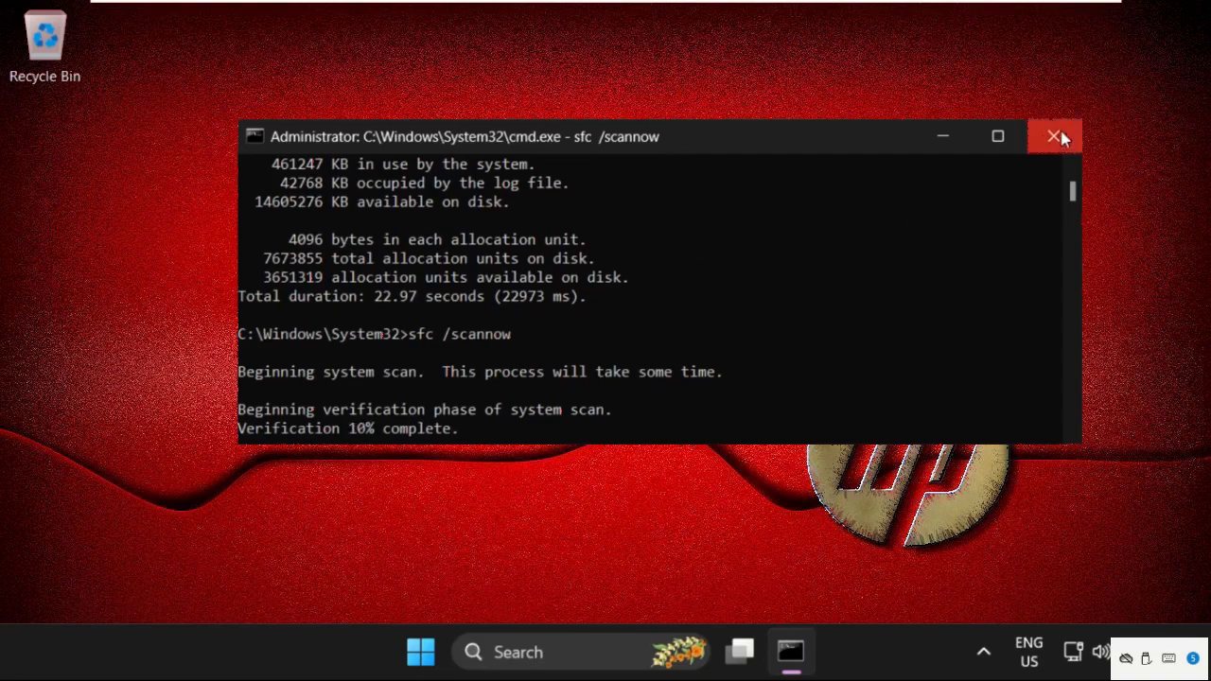
click(1056, 136)
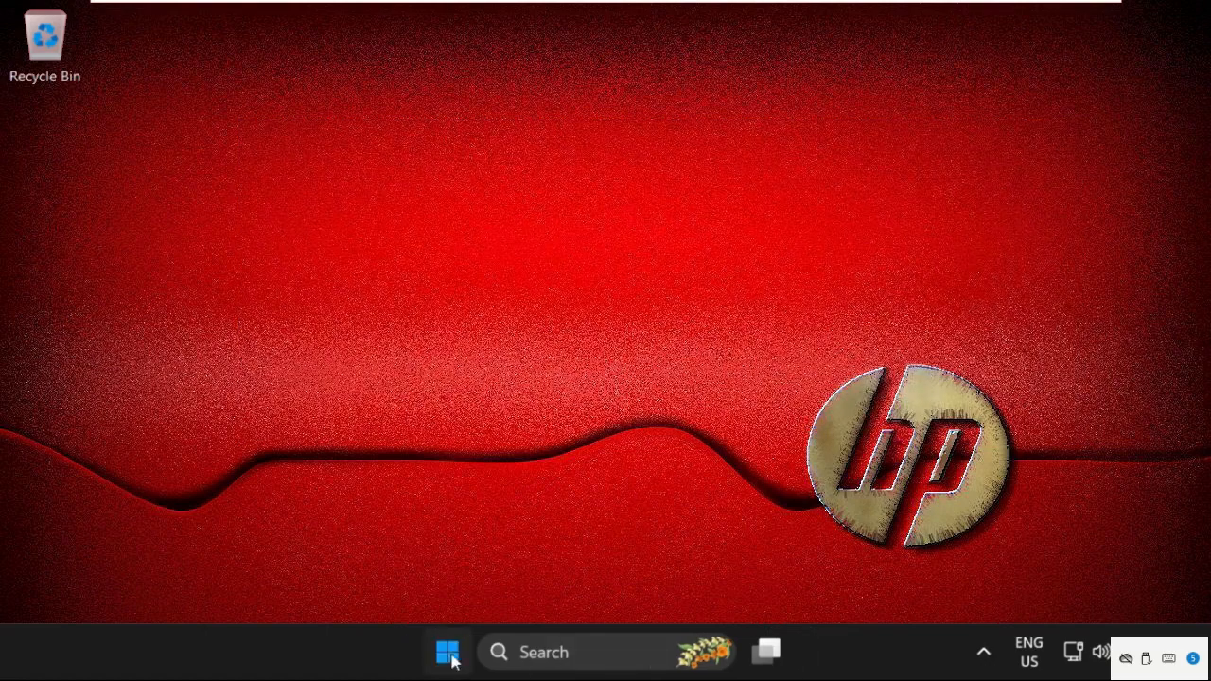